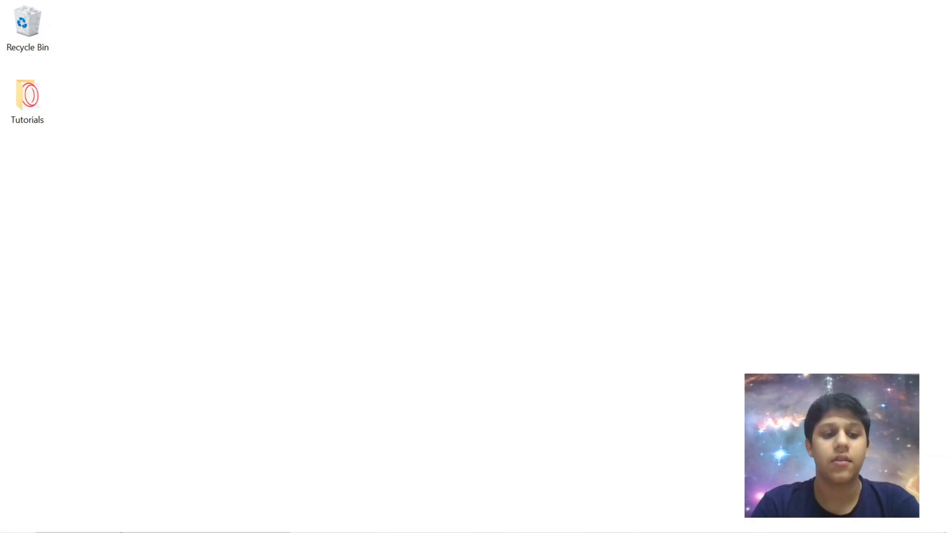
- Launch the Opera browser to search Google for 'coggle mind map'
text(opera)
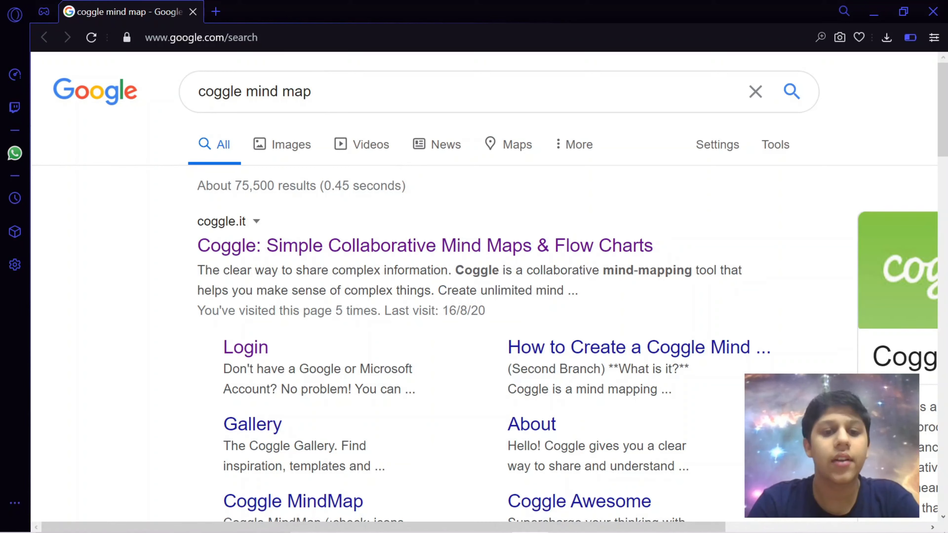
mouse_move(270, 264)
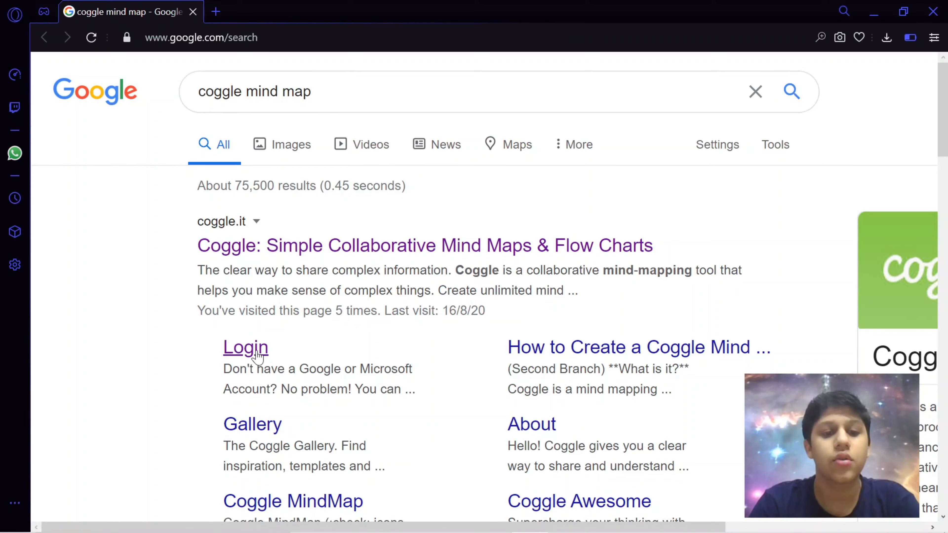
- Sign in to Coggle with the Google account and land on the Created By You dashboard
click(246, 347)
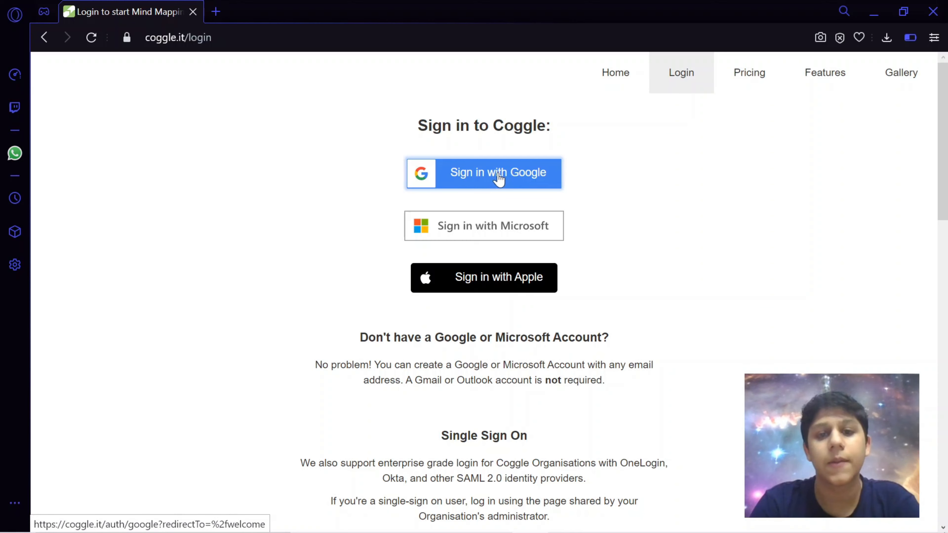
click(484, 172)
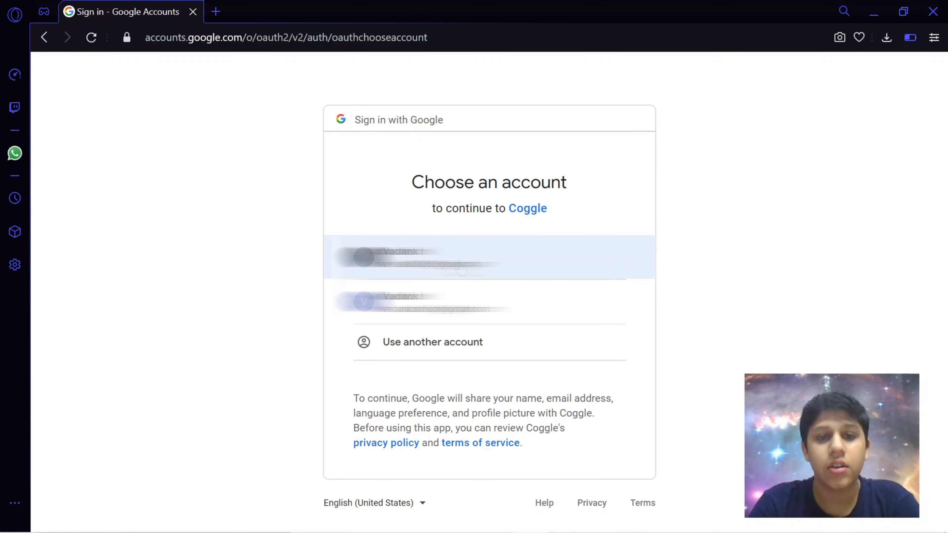
click(489, 257)
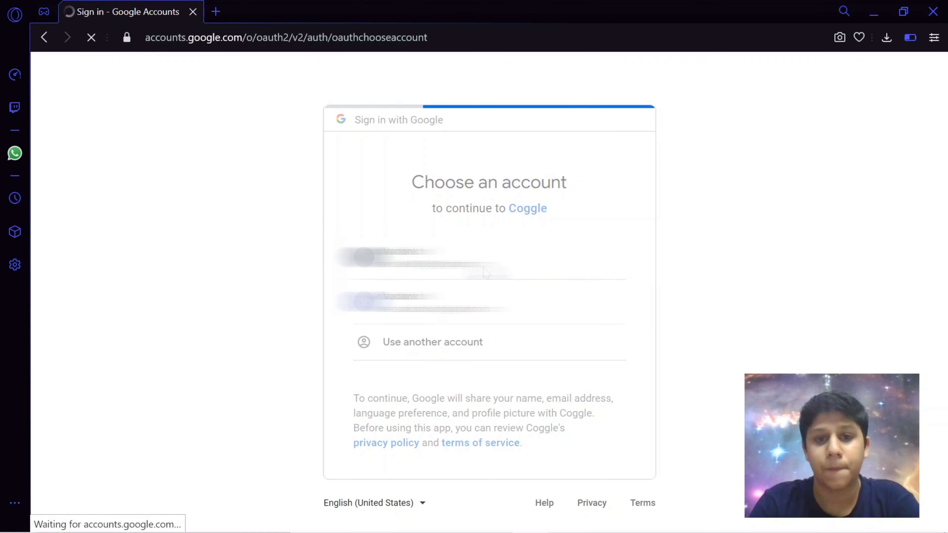
click(480, 257)
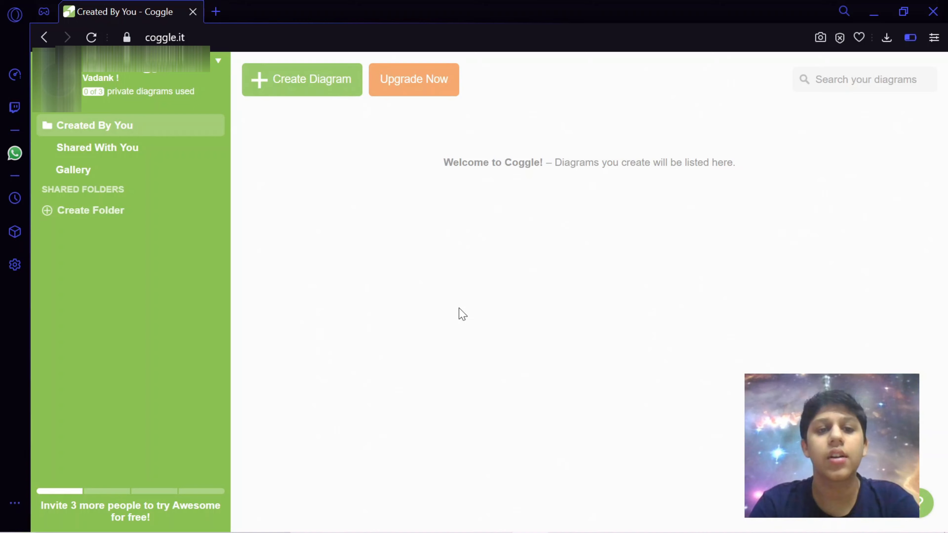
mouse_move(302, 79)
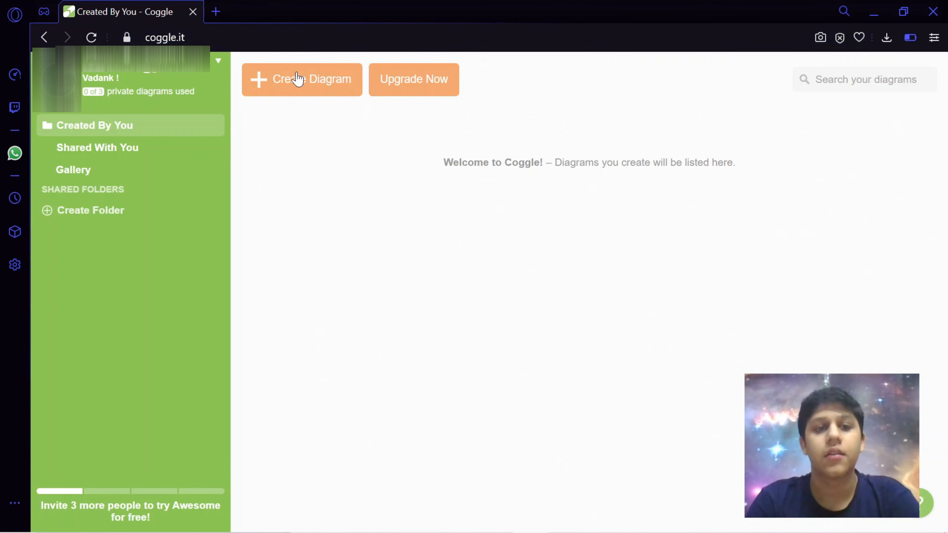
mouse_move(302, 84)
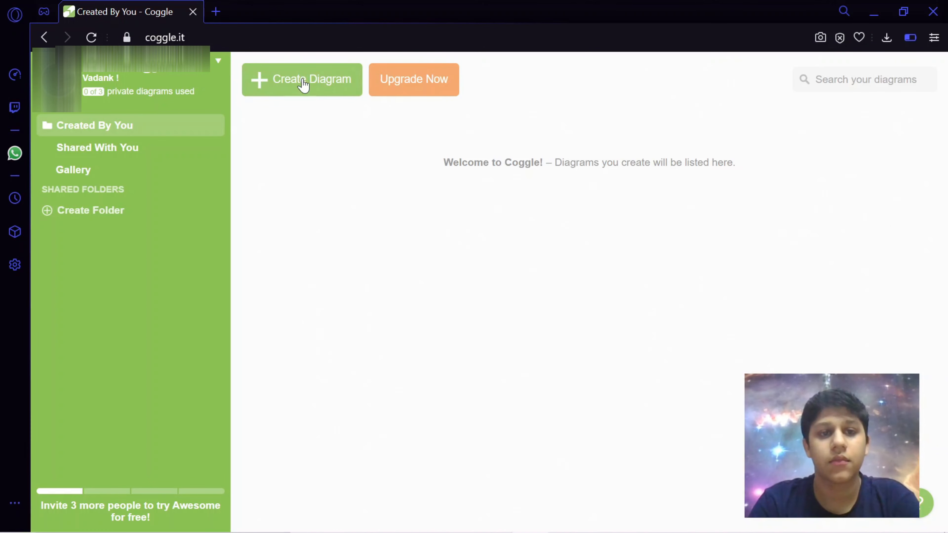
- Create a blank diagram and title its central node 'Instrument'
click(302, 79)
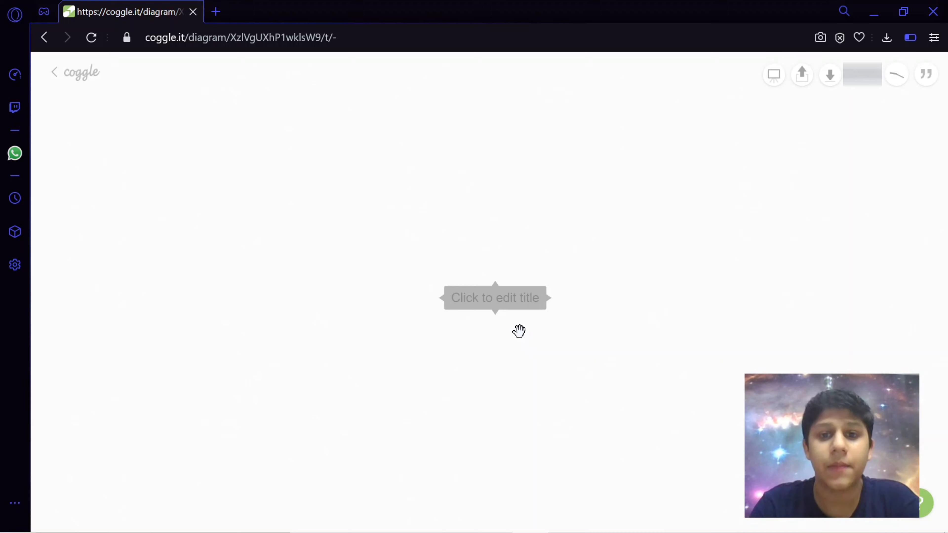
click(494, 297)
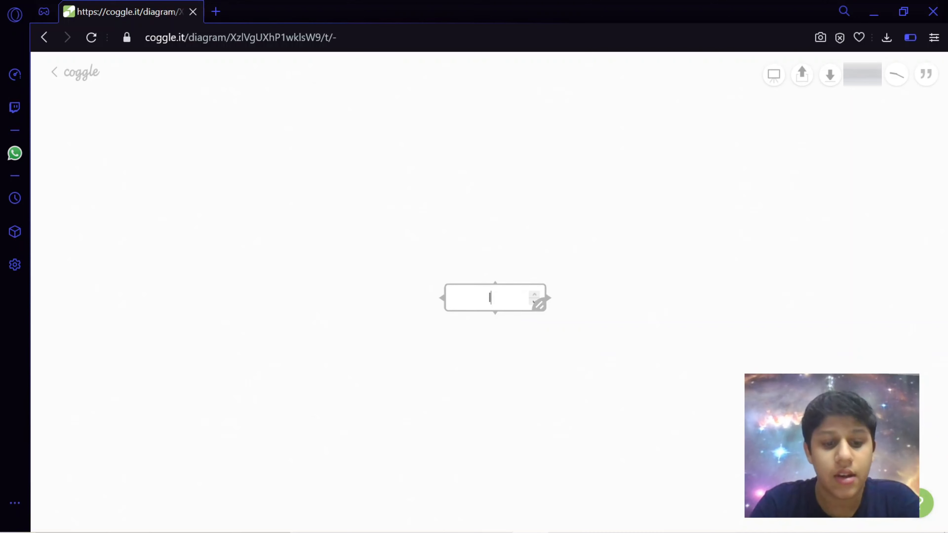
text(Instrume)
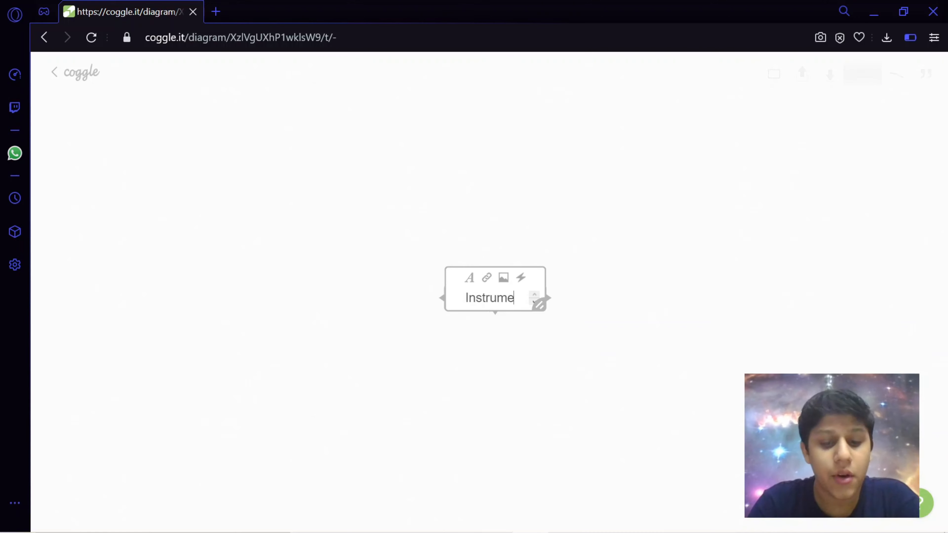
text(nt)
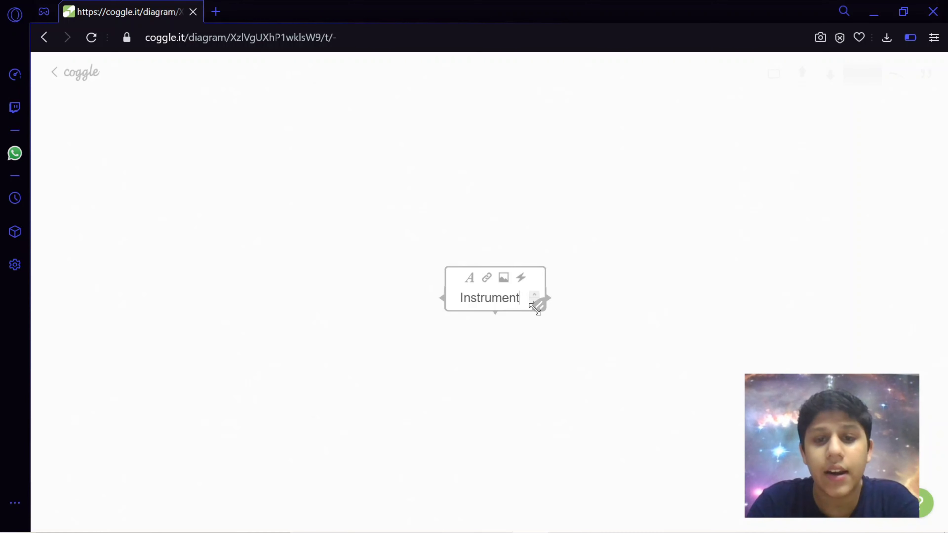
- Add a 'Wind' branch off the Instrument node
click(537, 297)
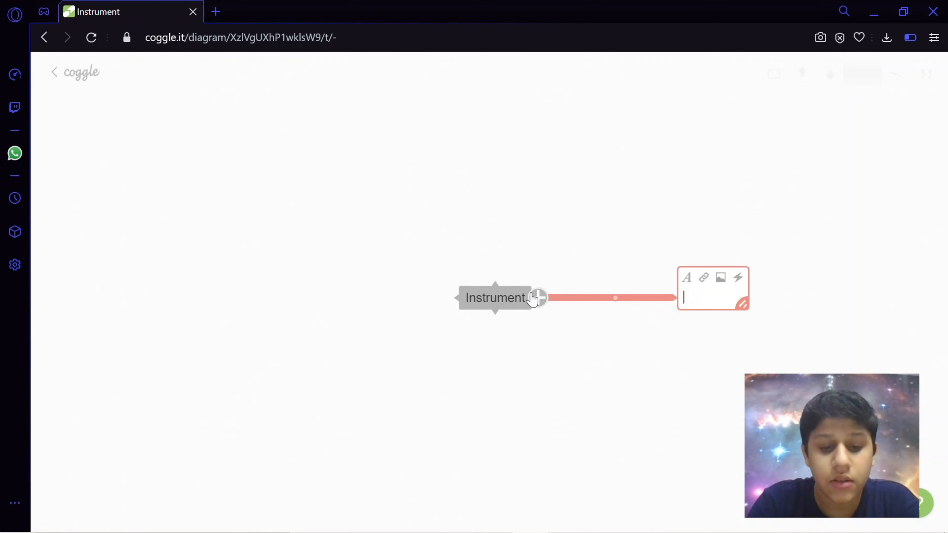
text(W)
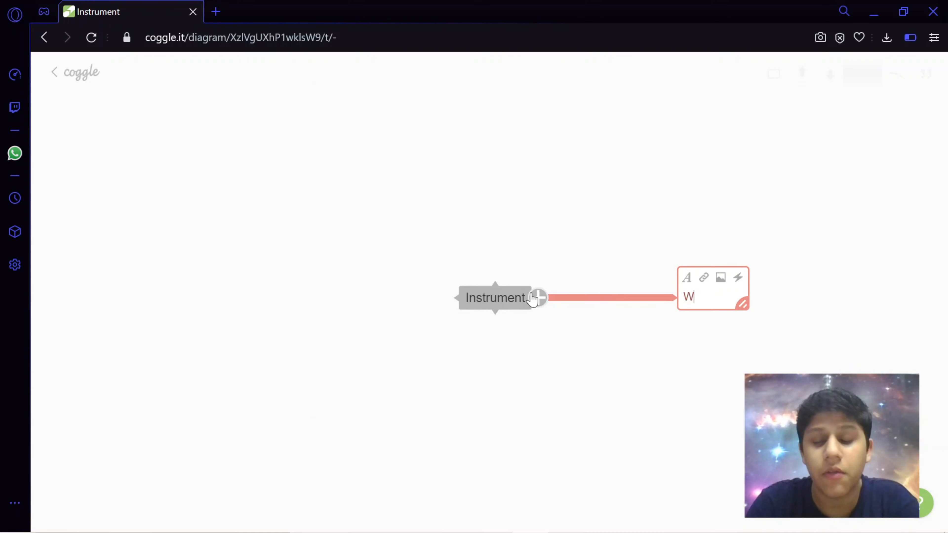
text(ind)
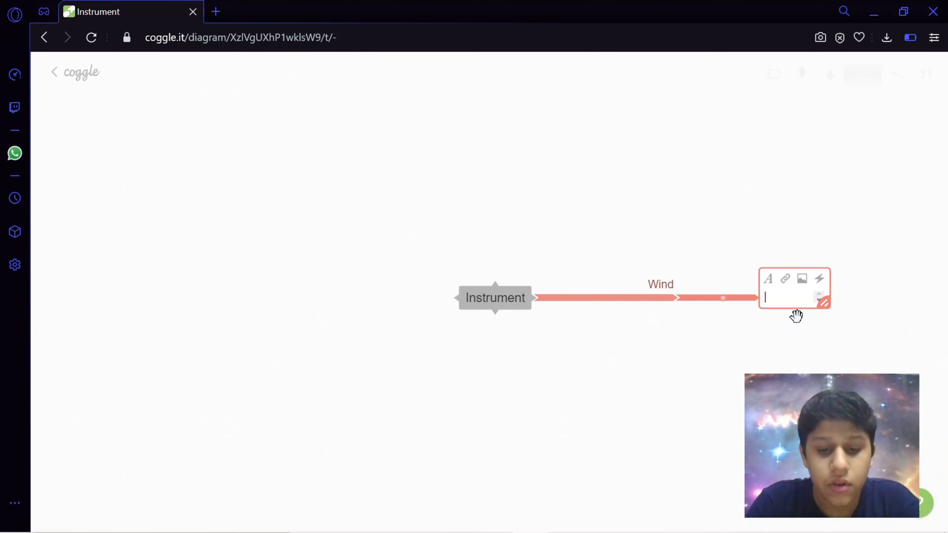
- Start a child node under Wind reading 'This instrument is used by blowing air into it'
text(This is)
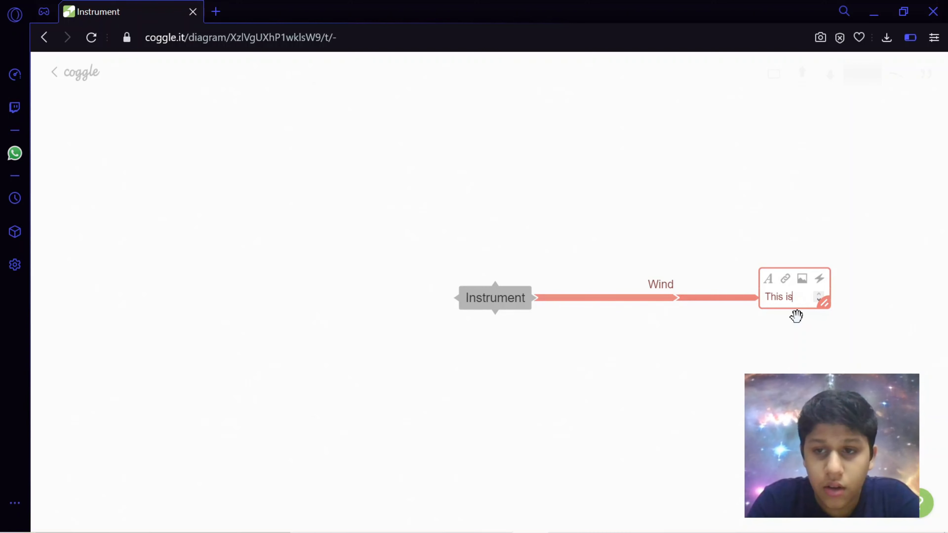
text(nstru)
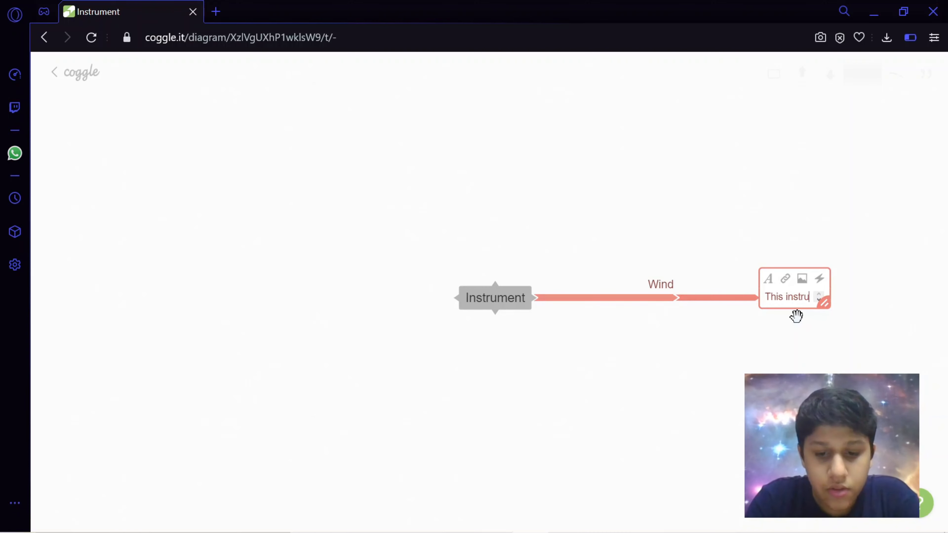
text(ment is)
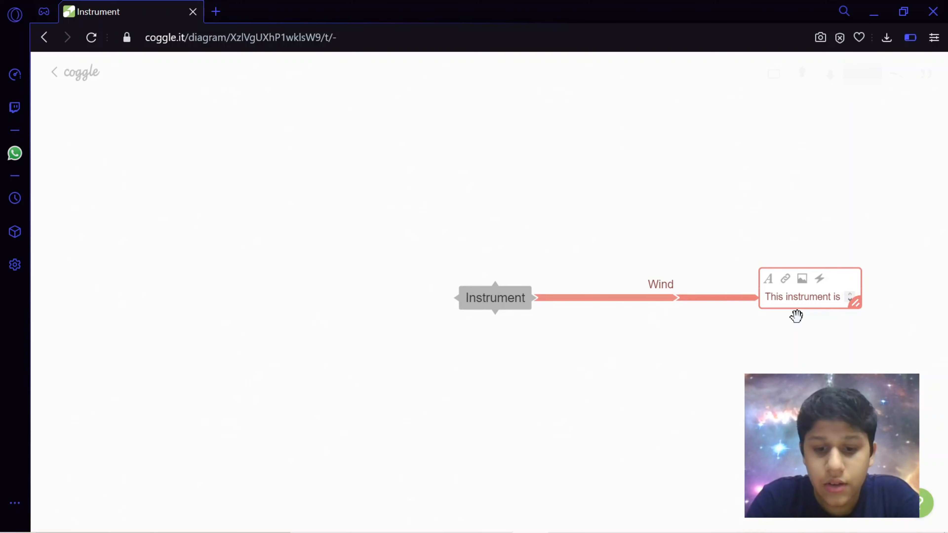
text(used by blowing air into it)
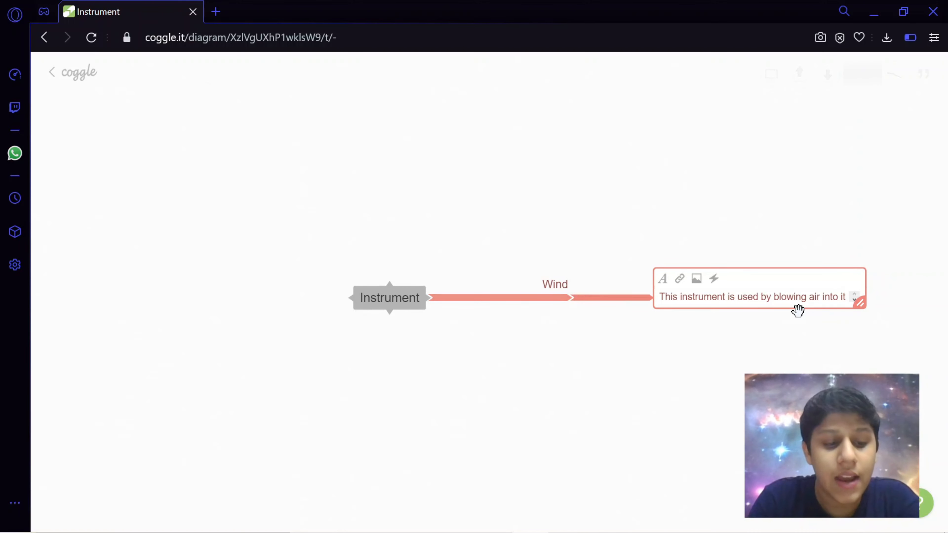
mouse_move(749, 308)
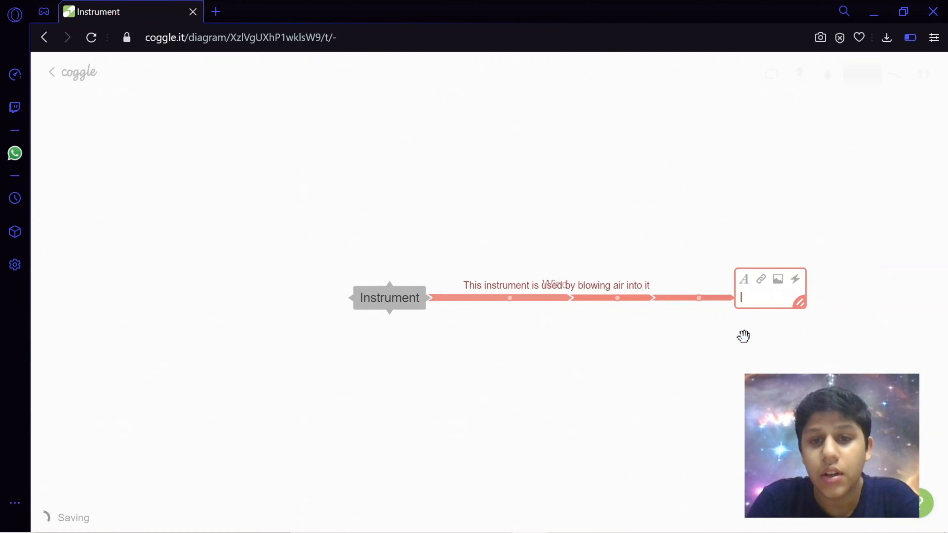
mouse_move(584, 294)
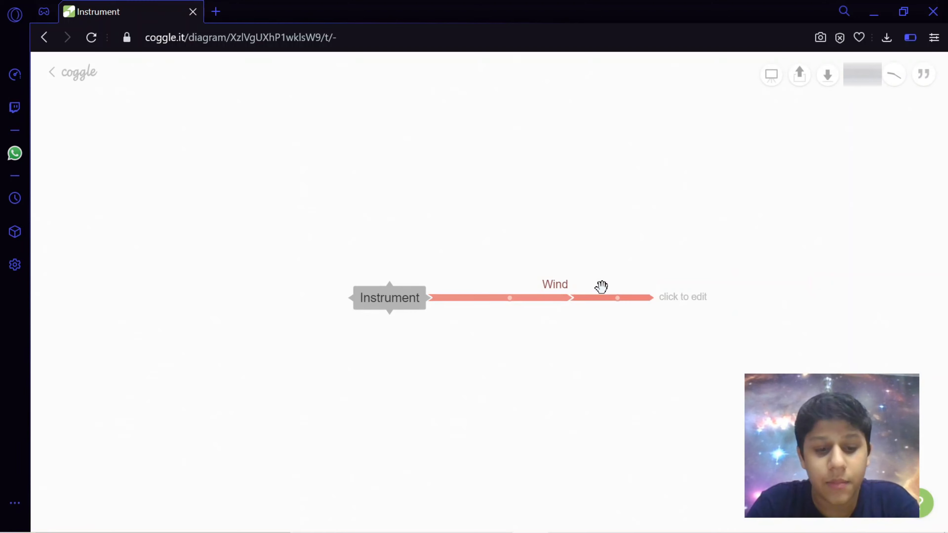
- Finish the blowing-air description, bend the Wind connection, dismiss the upgrade offer and add a following node
text(This instrument is used by blowing air into it)
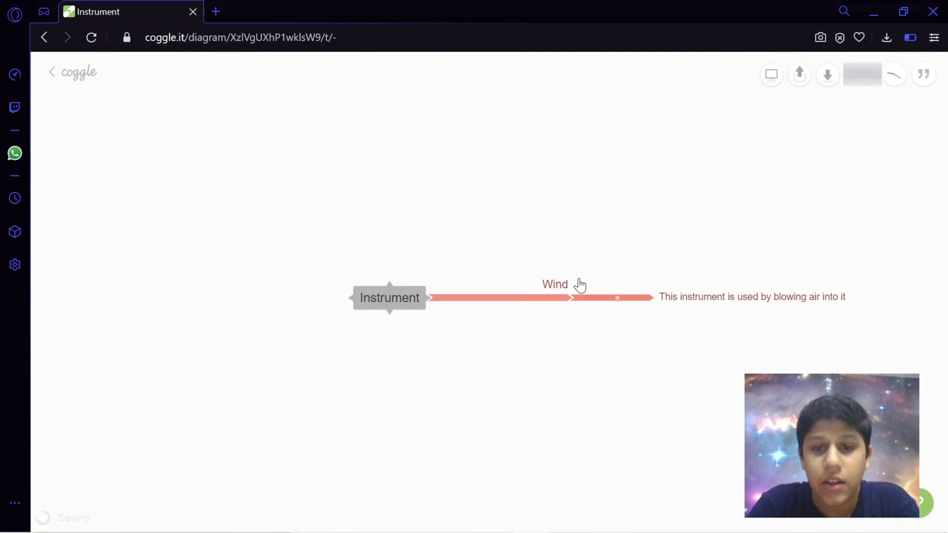
click(554, 285)
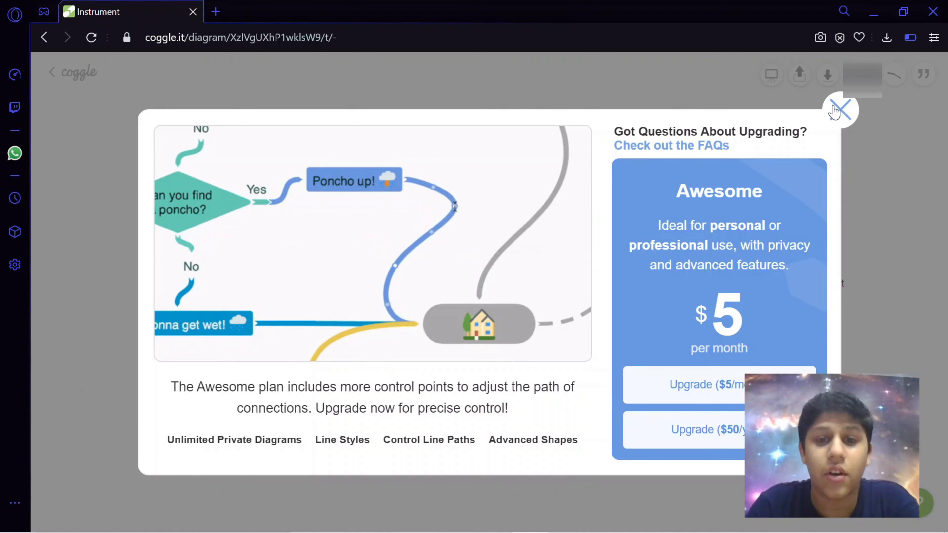
click(840, 110)
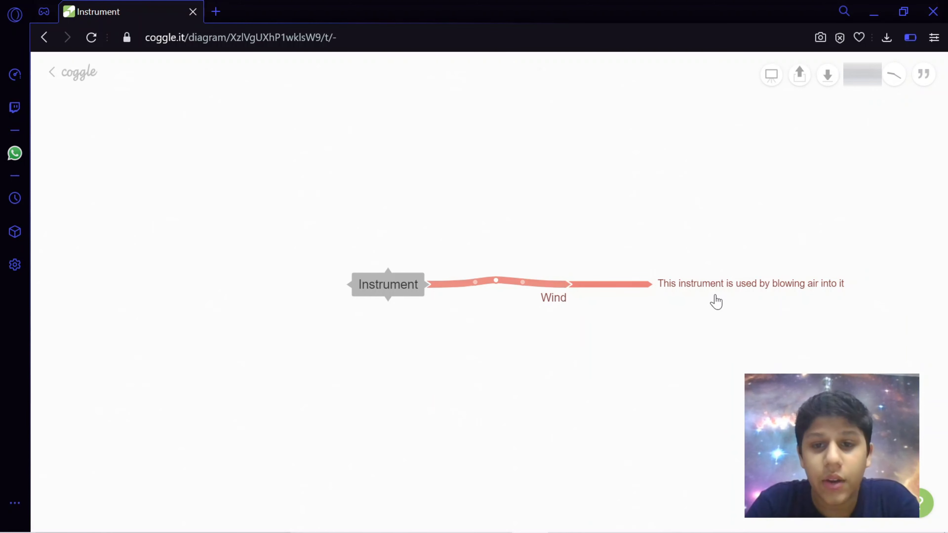
click(749, 283)
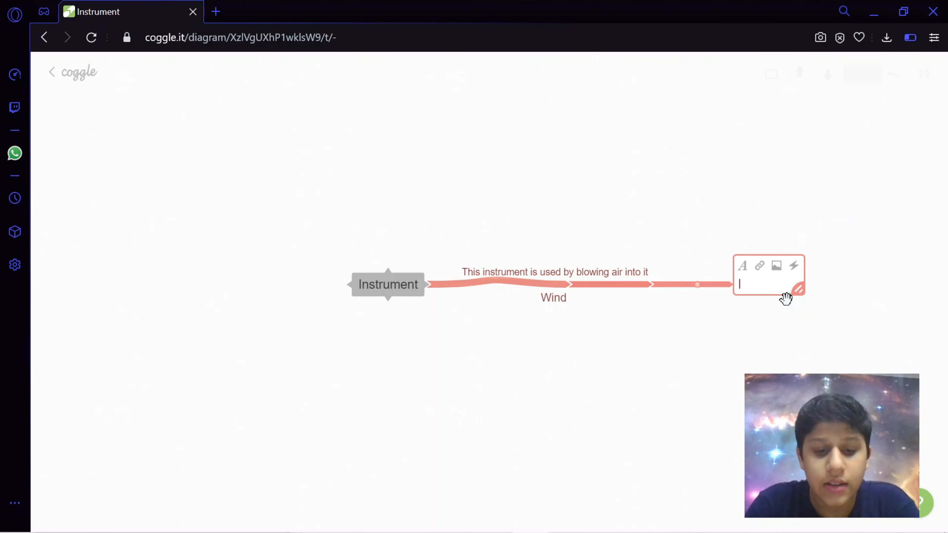
- Name the new node 'Examples' and add a first example branch beneath it
text(Examples)
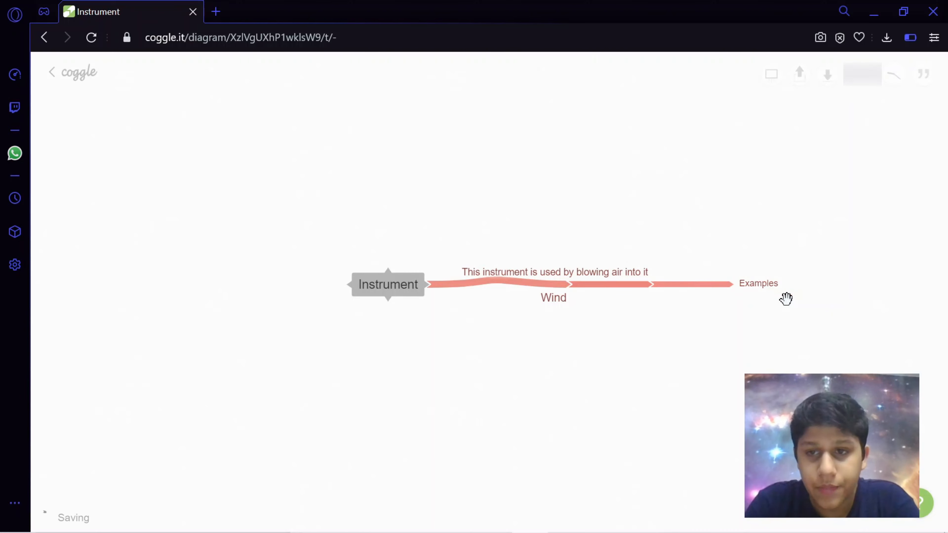
click(759, 282)
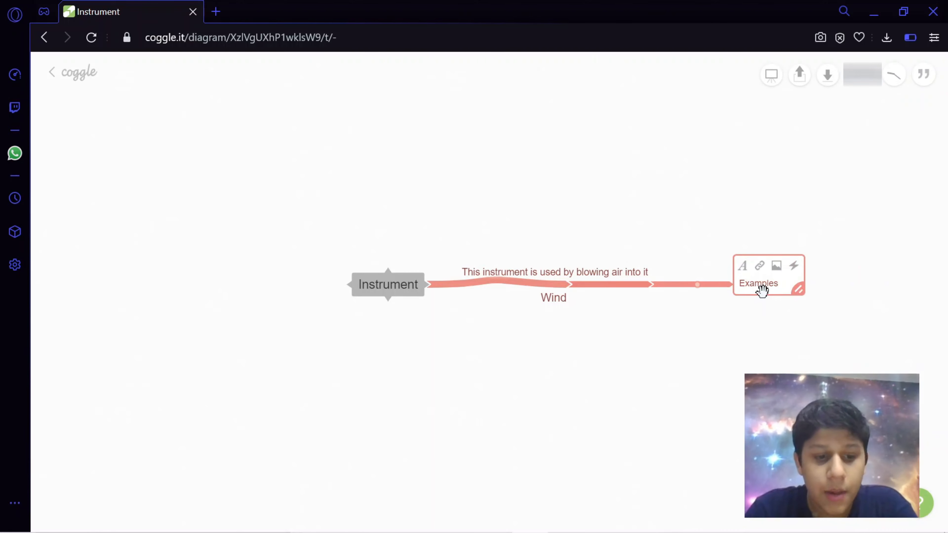
click(738, 285)
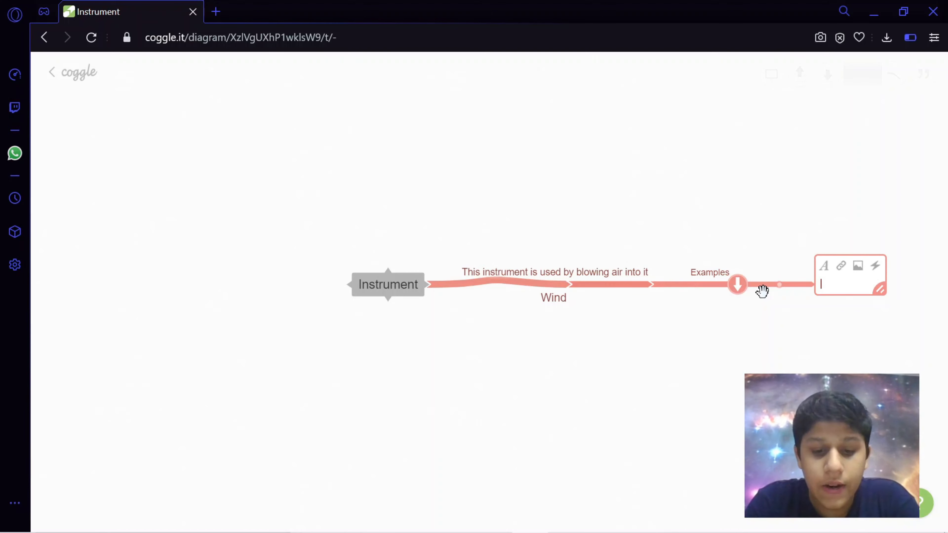
text(Guitar)
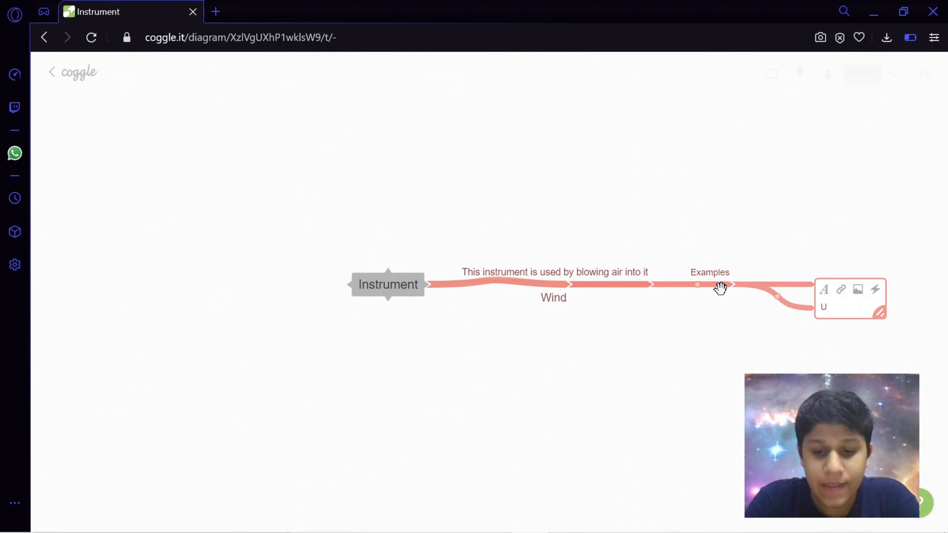
text(kulele)
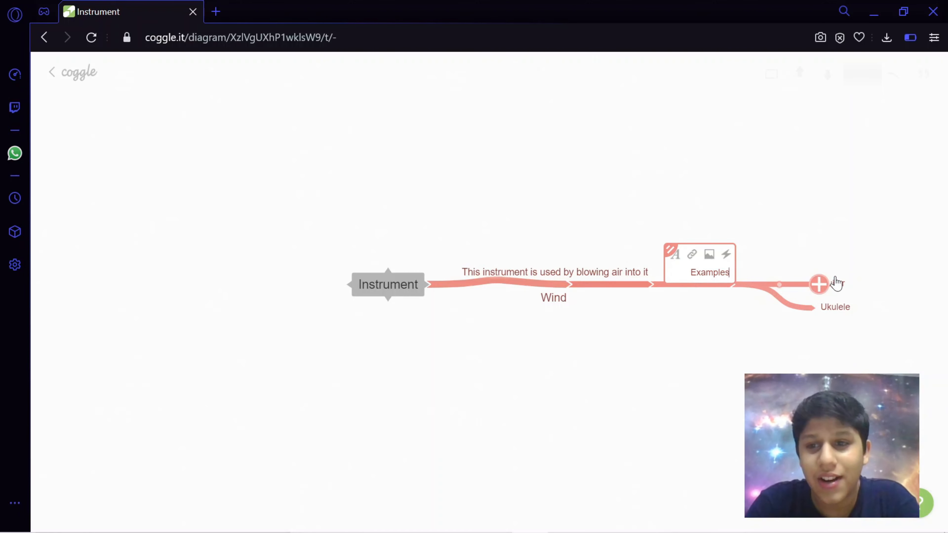
- Fill the example branches with Trumpet, Flute and Recorder
click(819, 284)
text(Guita)
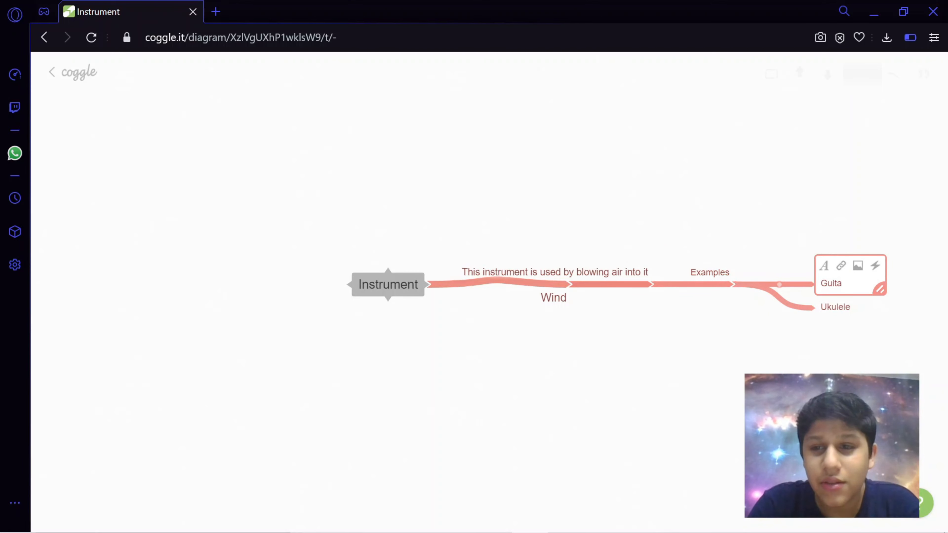
text(Fl)
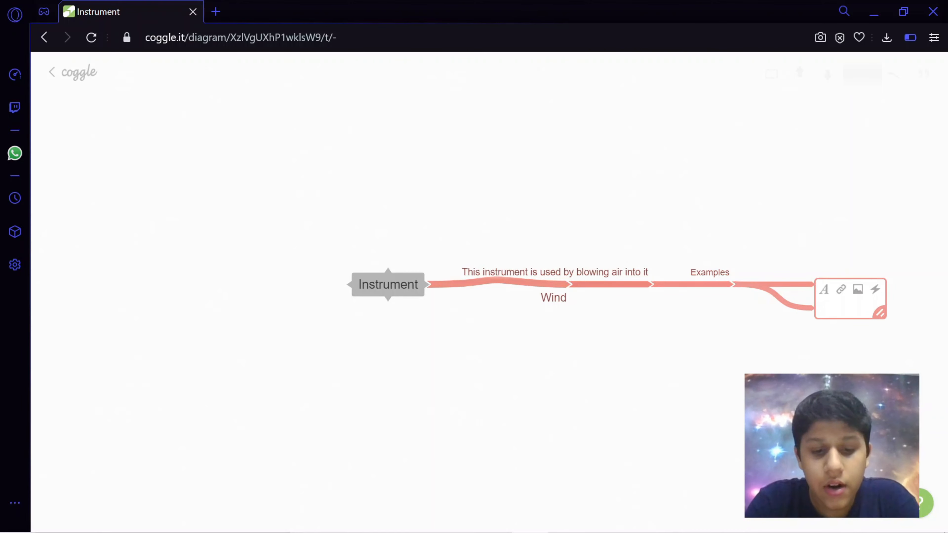
text(Recorder)
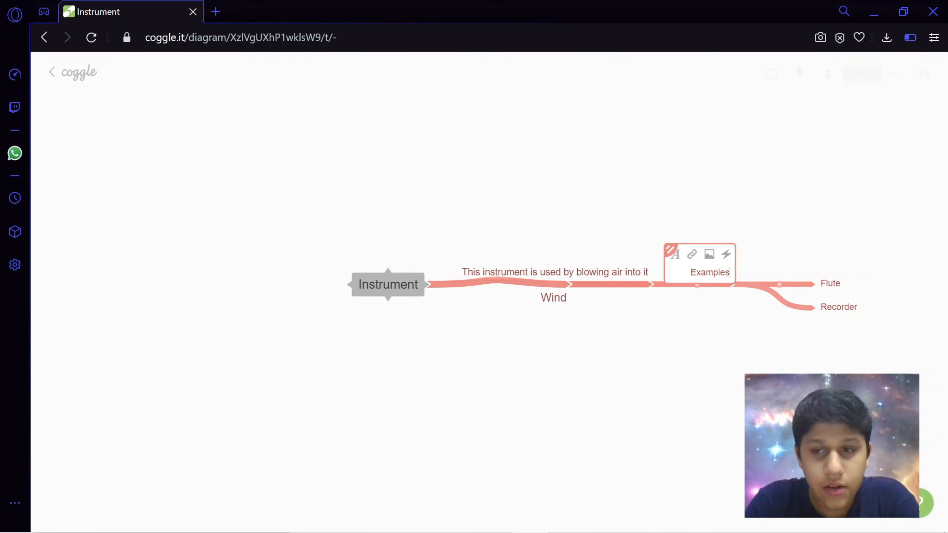
click(818, 285)
text(Trumpet)
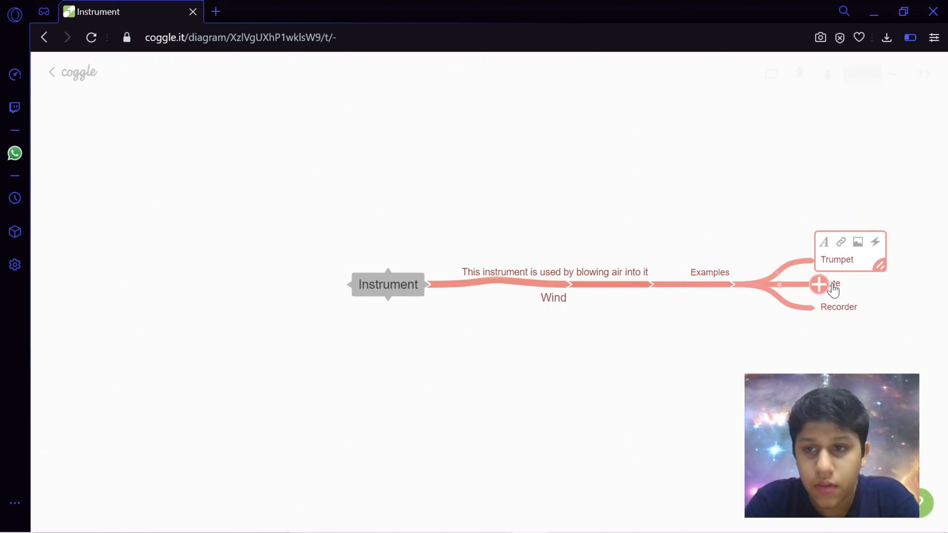
click(819, 284)
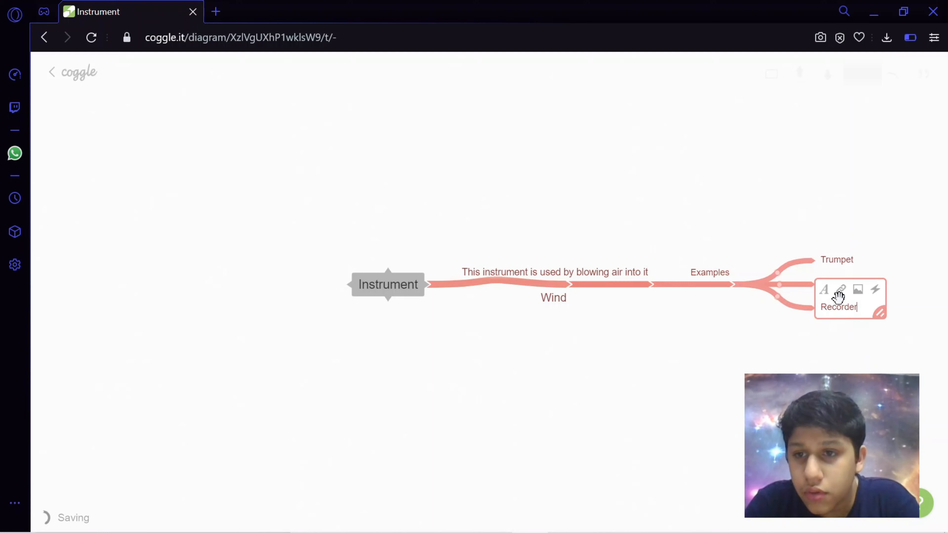
mouse_move(804, 311)
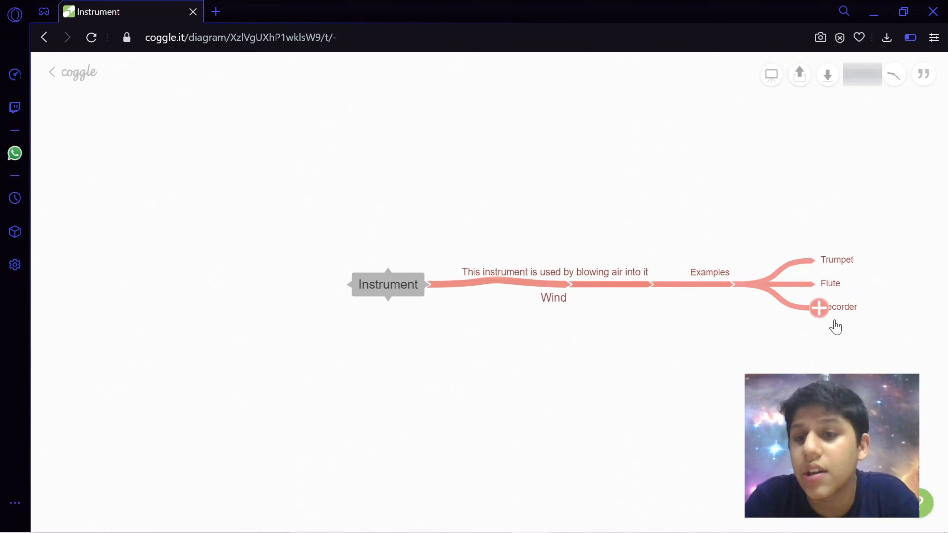
mouse_move(388, 303)
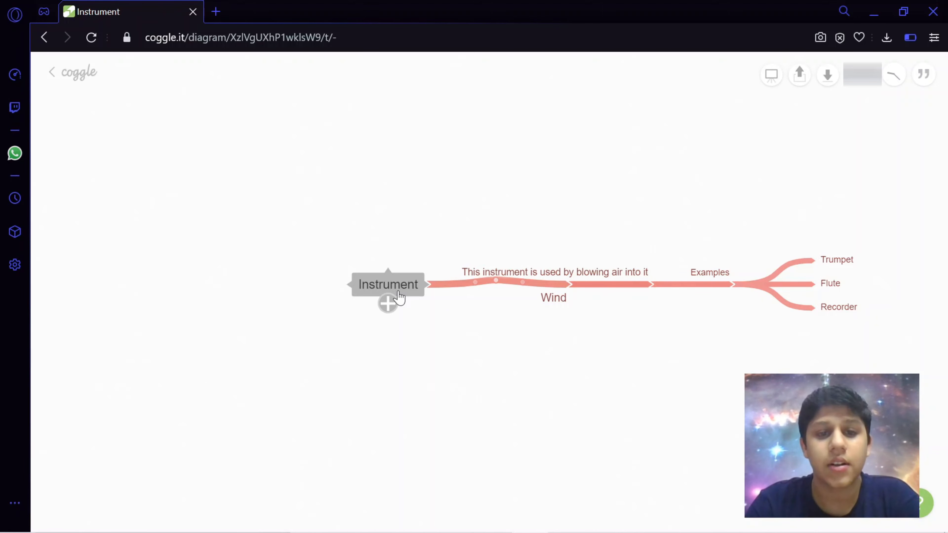
- Add a 'Stringed Instruments' main branch from Instrument with a child node
click(387, 304)
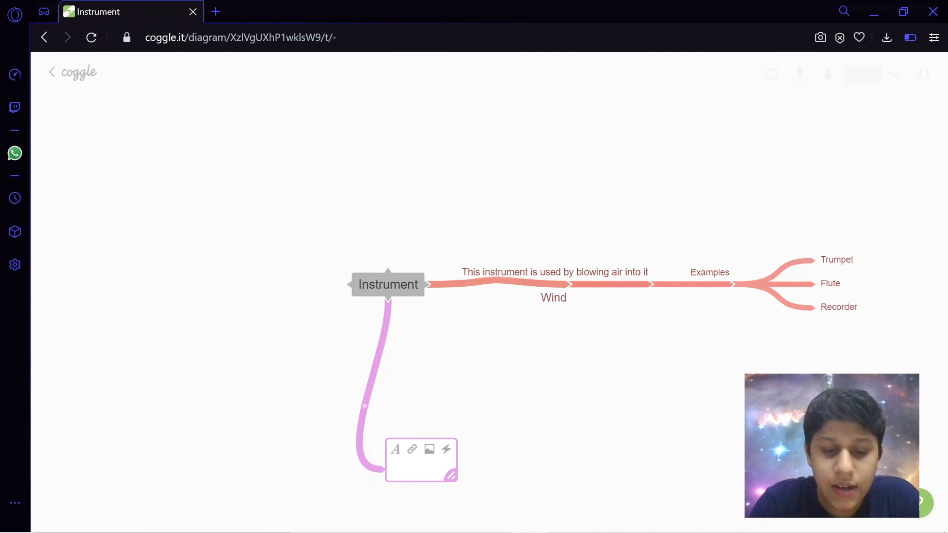
text(Stringed)
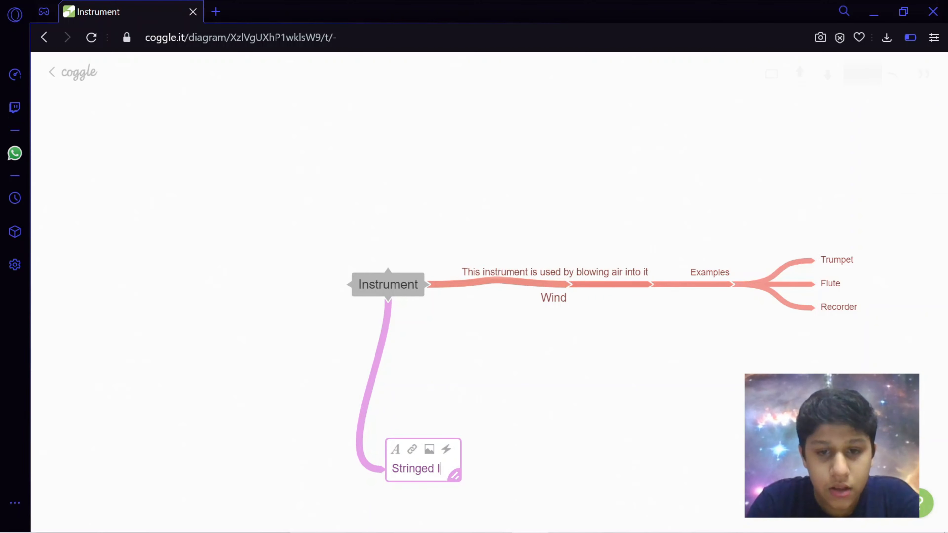
text(Instruments)
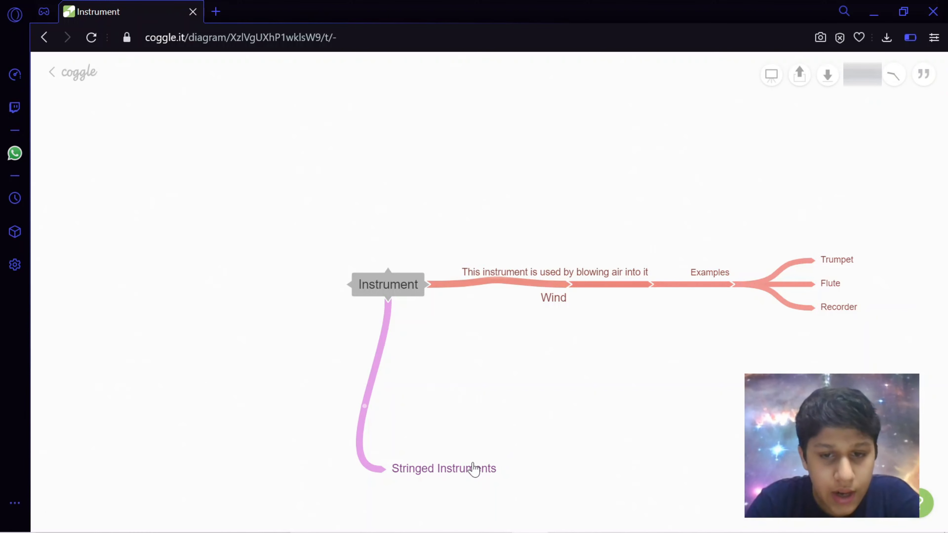
click(444, 468)
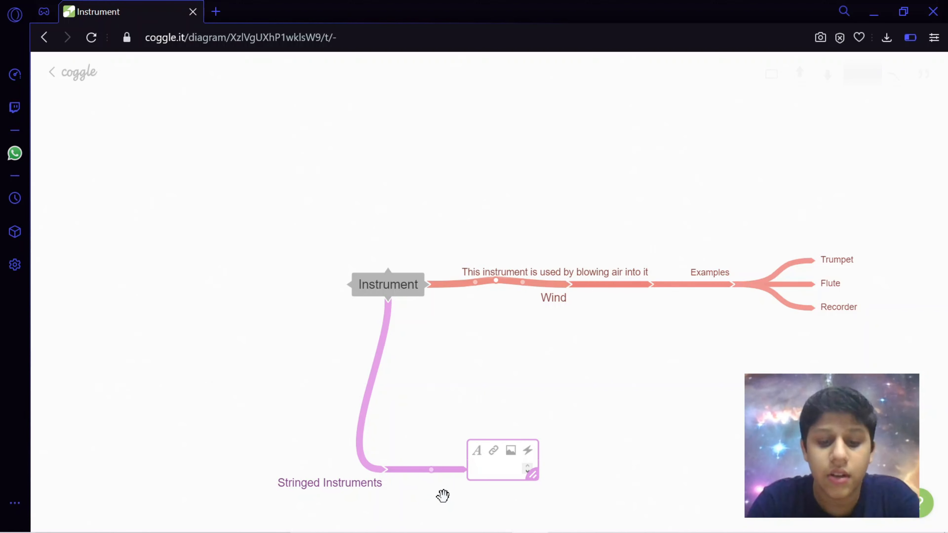
- Describe it as 'These instruments work by plucking the strings of the instrument'
text(These i)
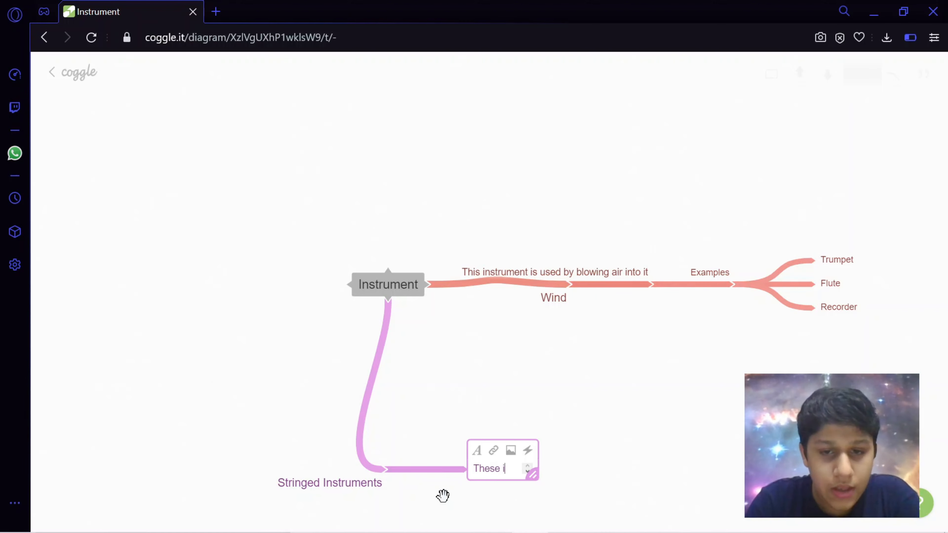
text(nstrumr)
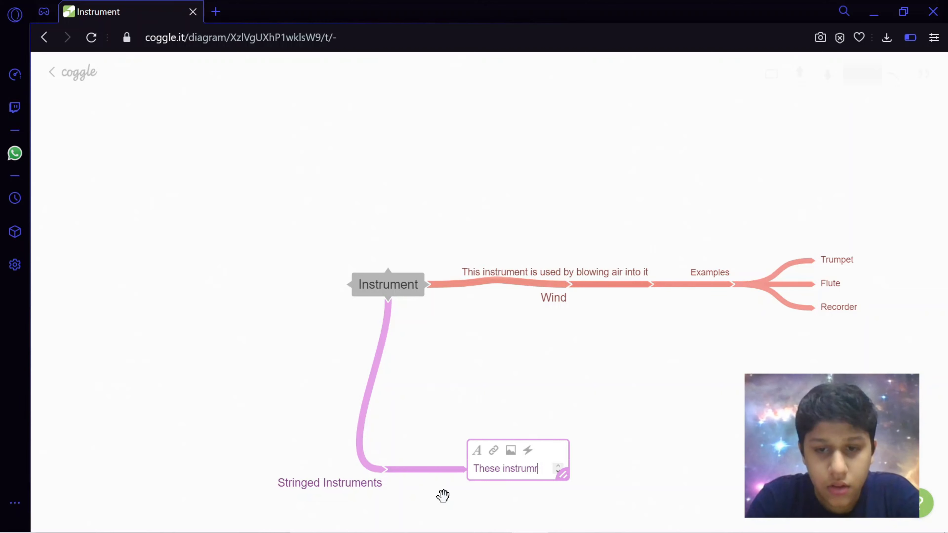
text(t)
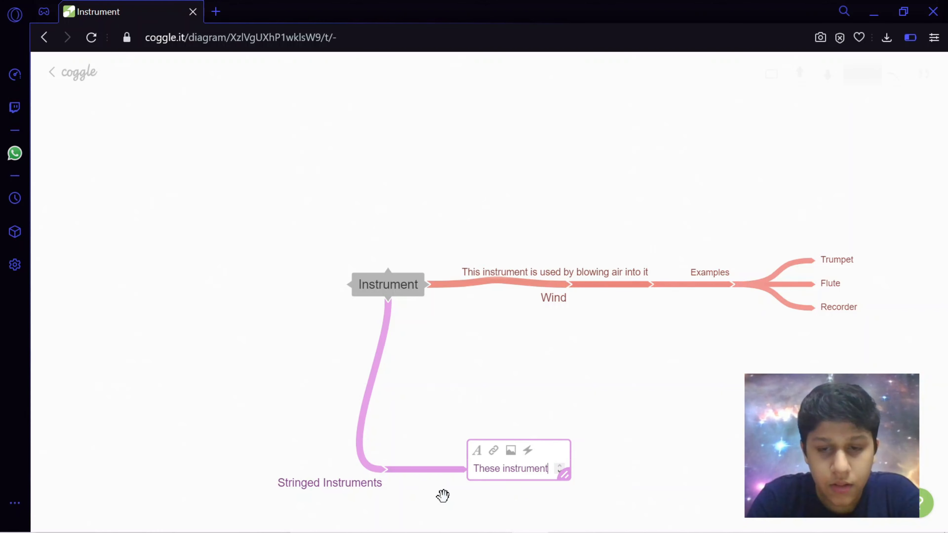
text(s work)
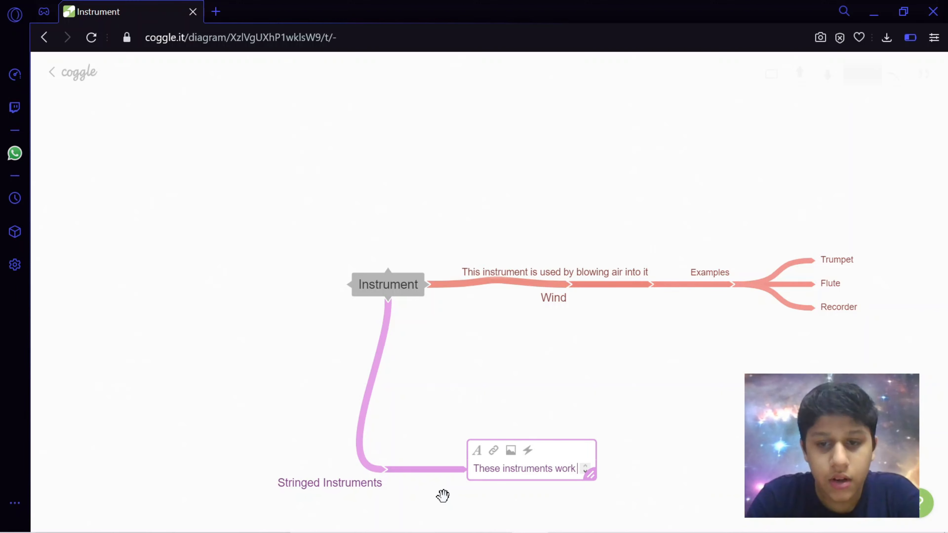
text(by plucking the)
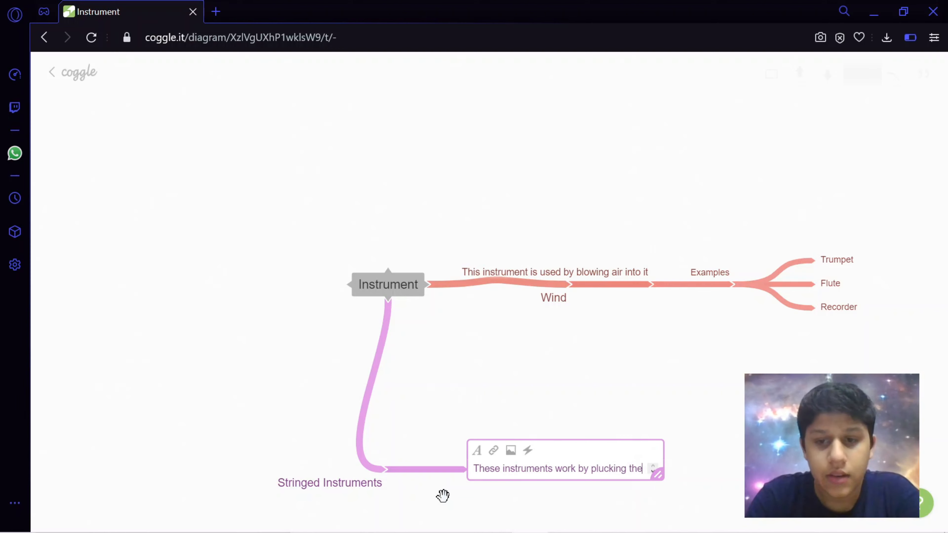
text(strings og)
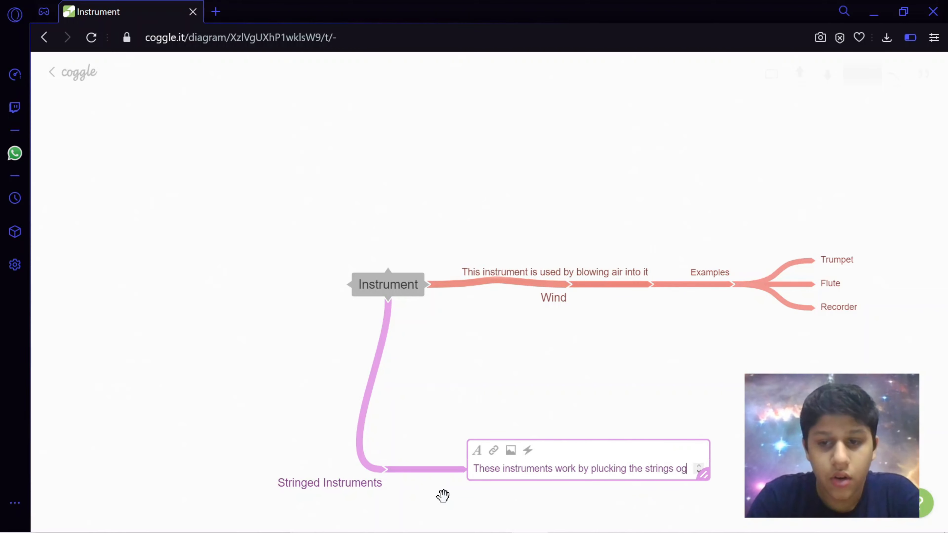
text(h)
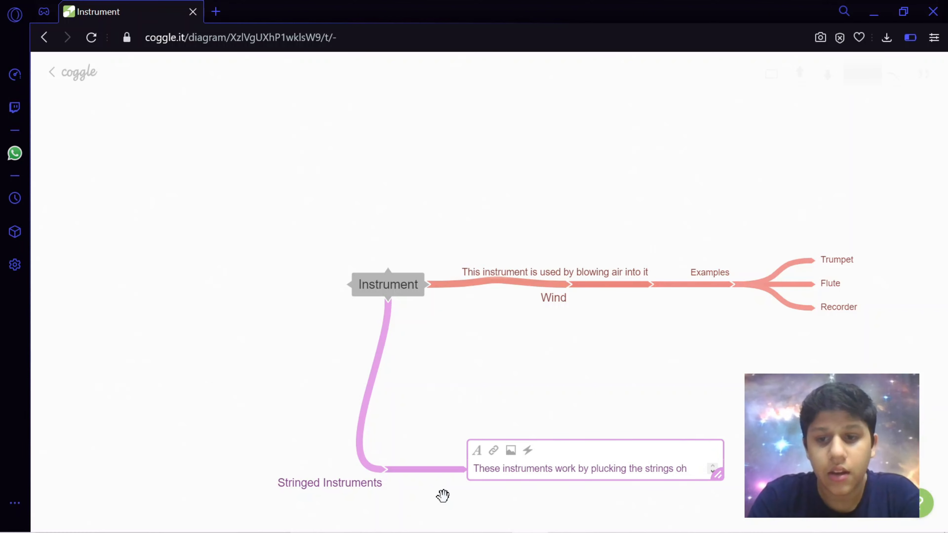
text(of the n)
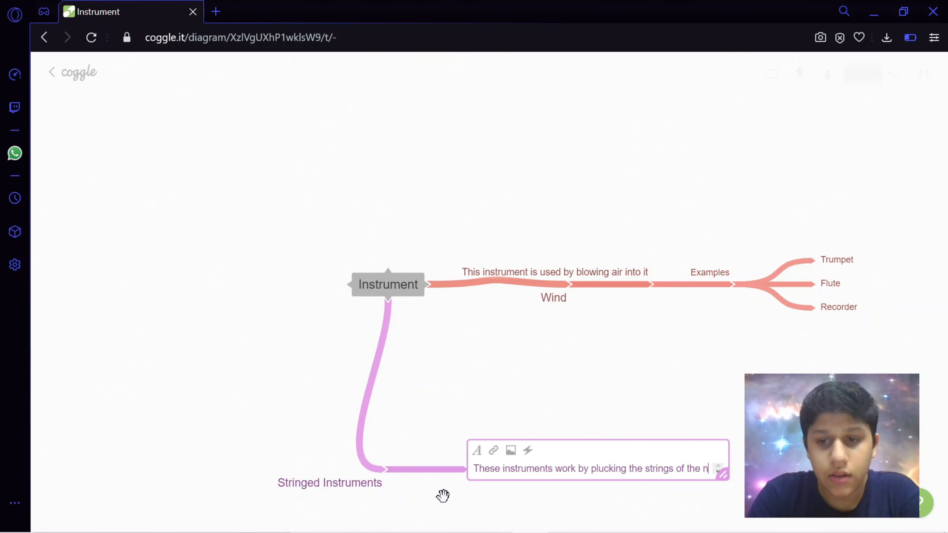
text(inst)
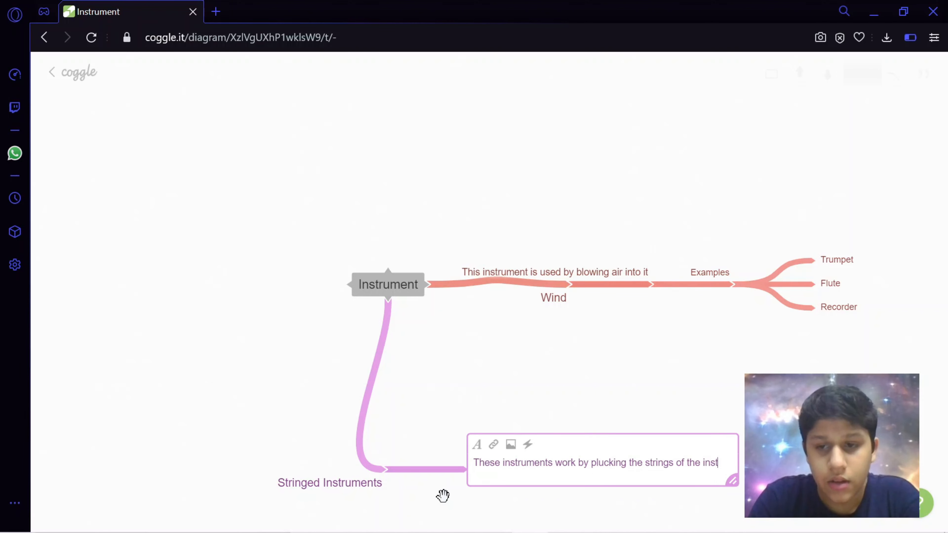
text(rument)
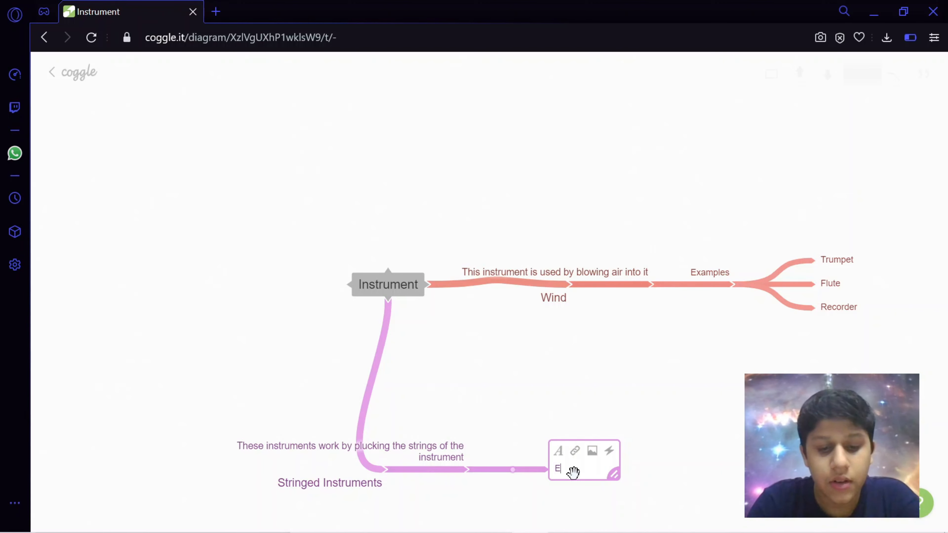
- Name the node 'Example' and add a 'Guitar' child under it
text(xam)
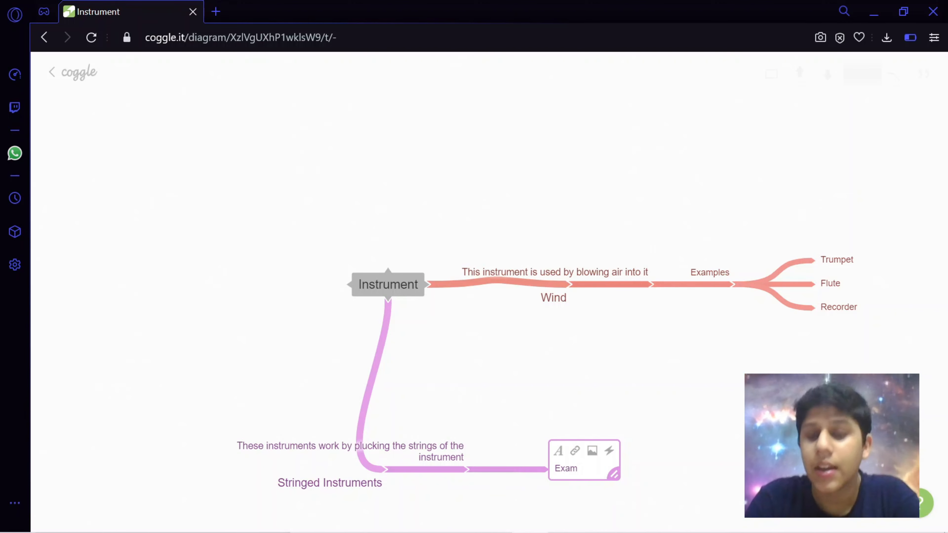
mouse_move(747, 320)
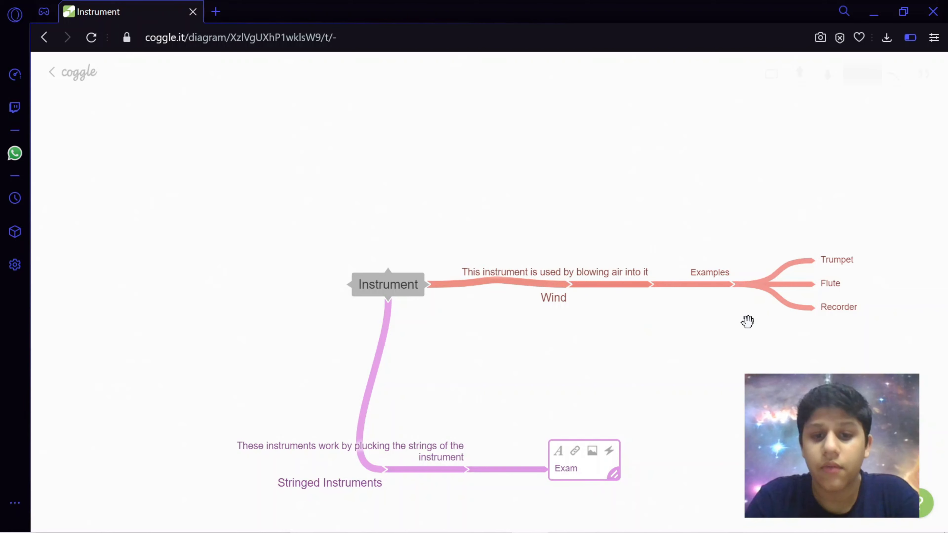
text(ple)
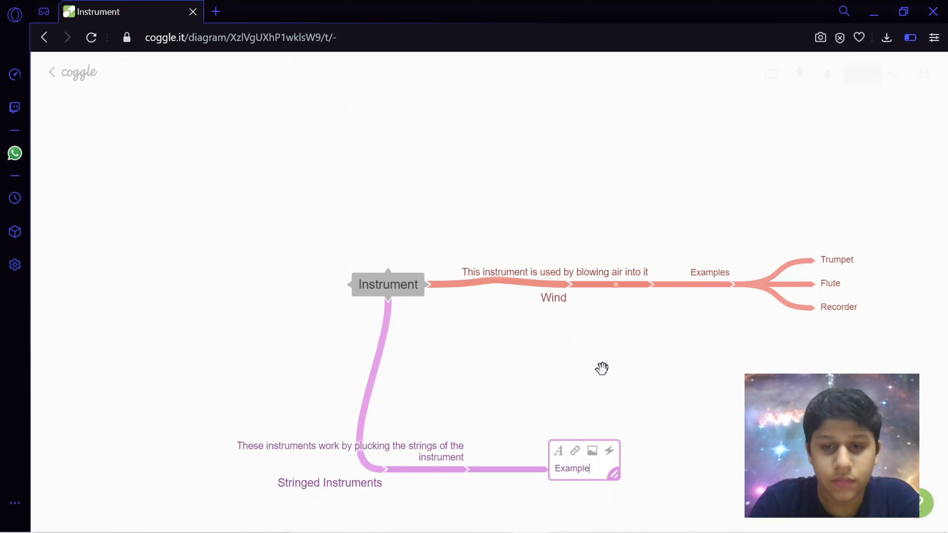
key(Enter)
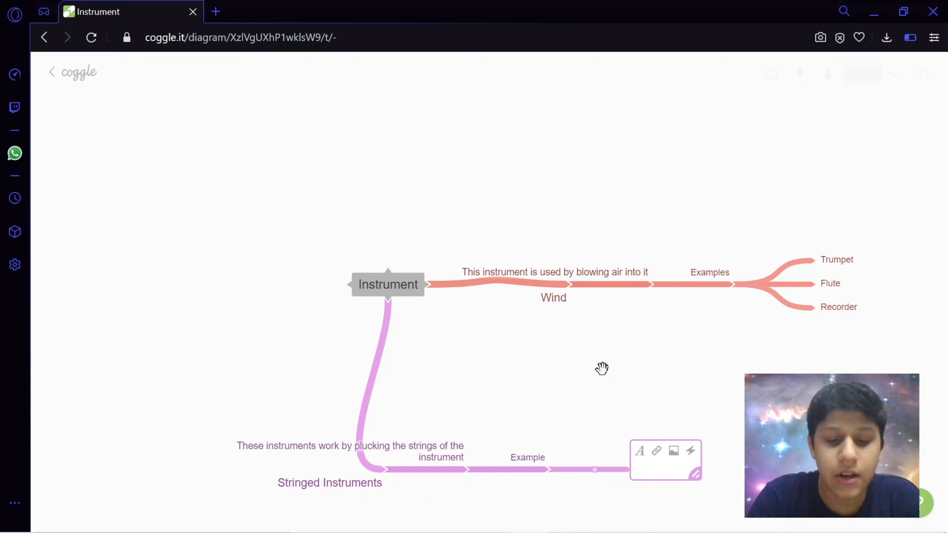
text(Gu)
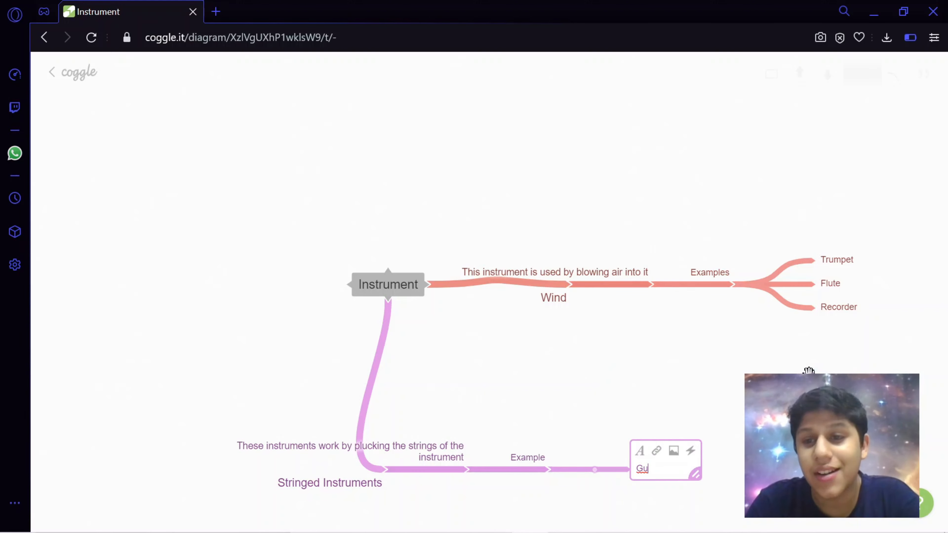
mouse_move(776, 308)
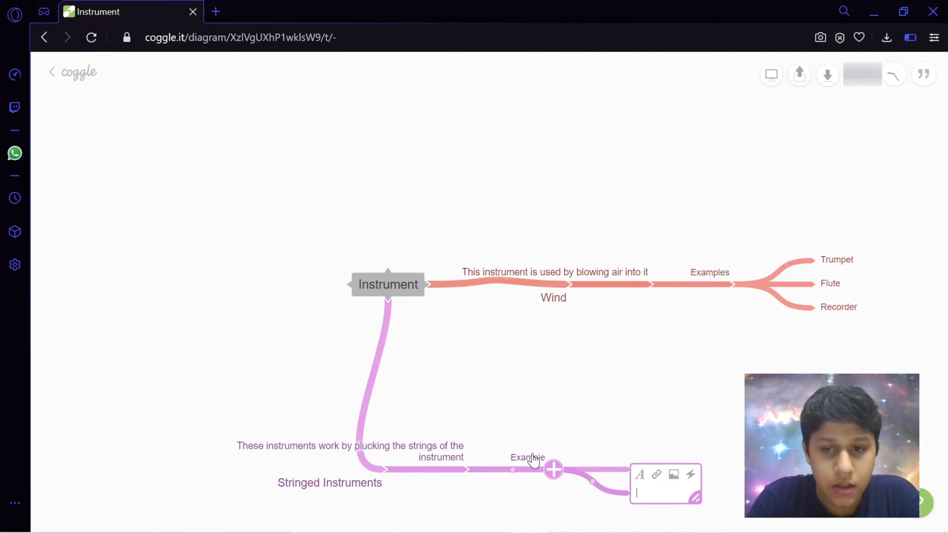
- Add 'Ukulele' and 'Harp' as further examples, fixing the 'Hr' typo
text(u)
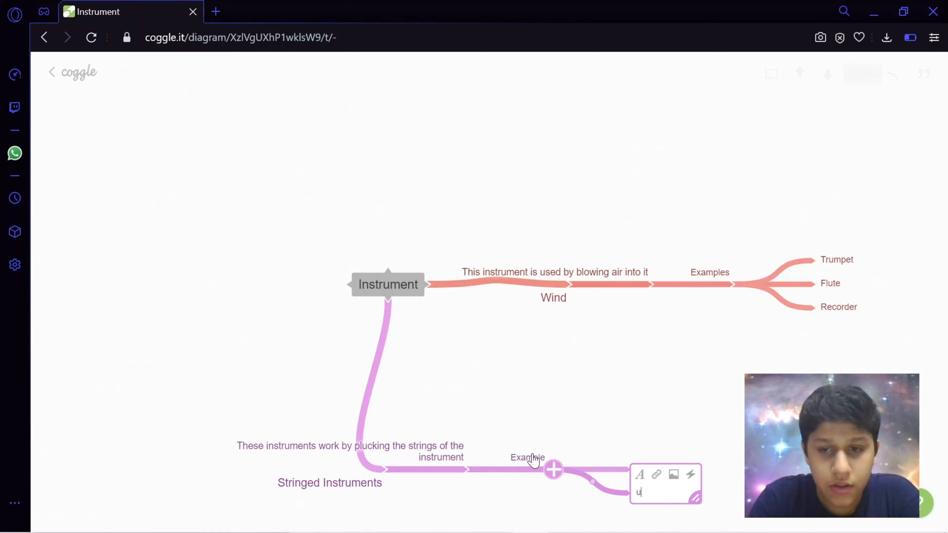
text(kulele)
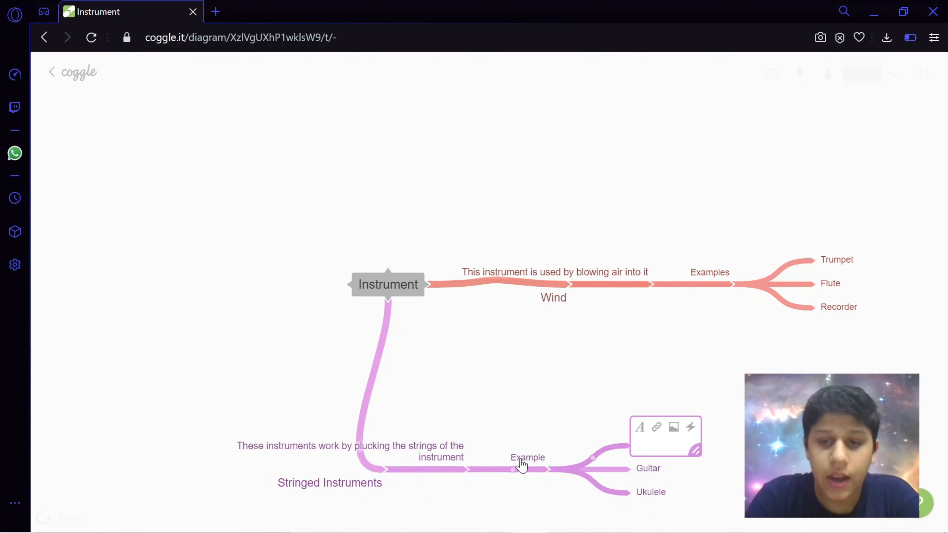
text(Hr)
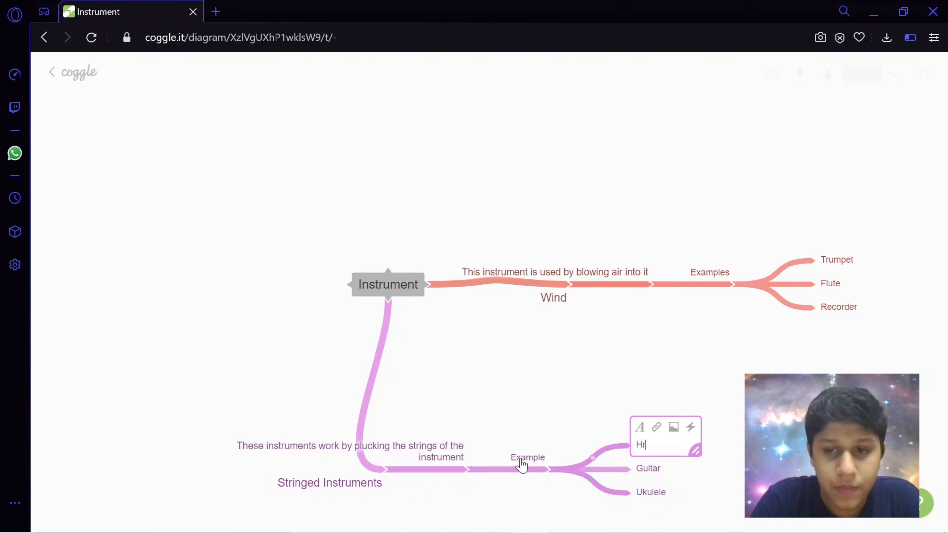
key(Backspace)
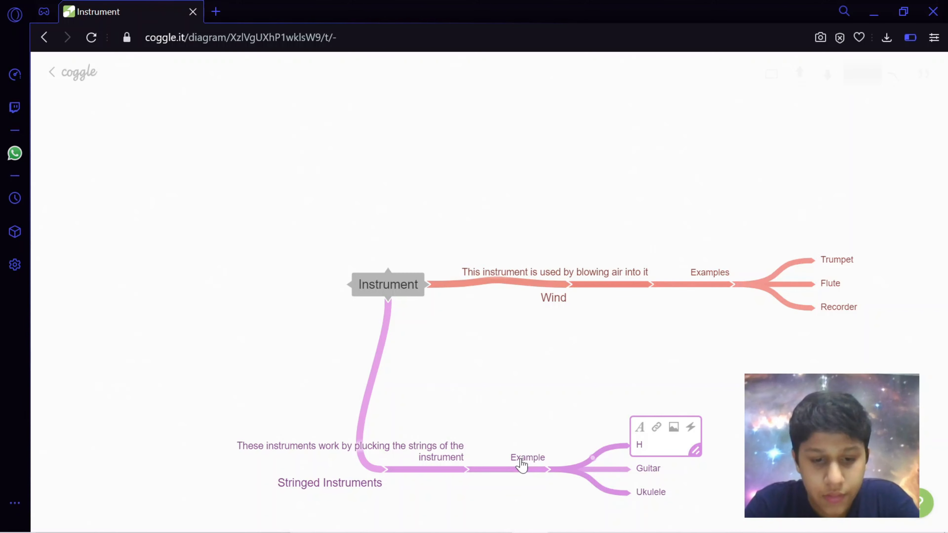
text(Harp)
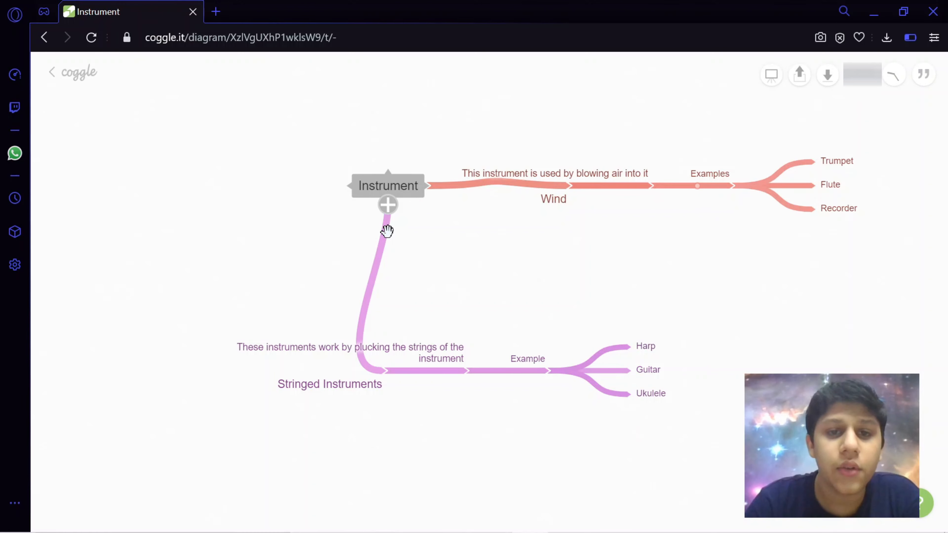
mouse_move(364, 315)
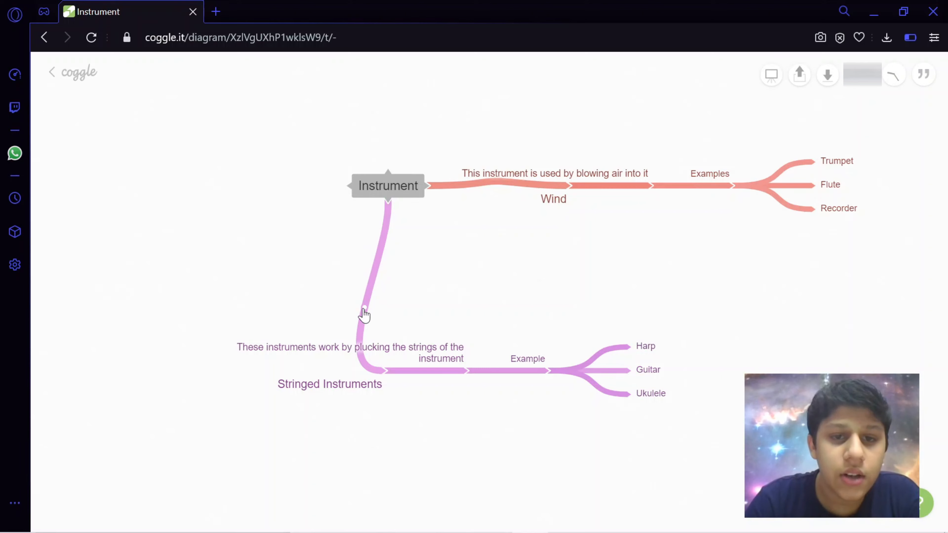
mouse_move(369, 314)
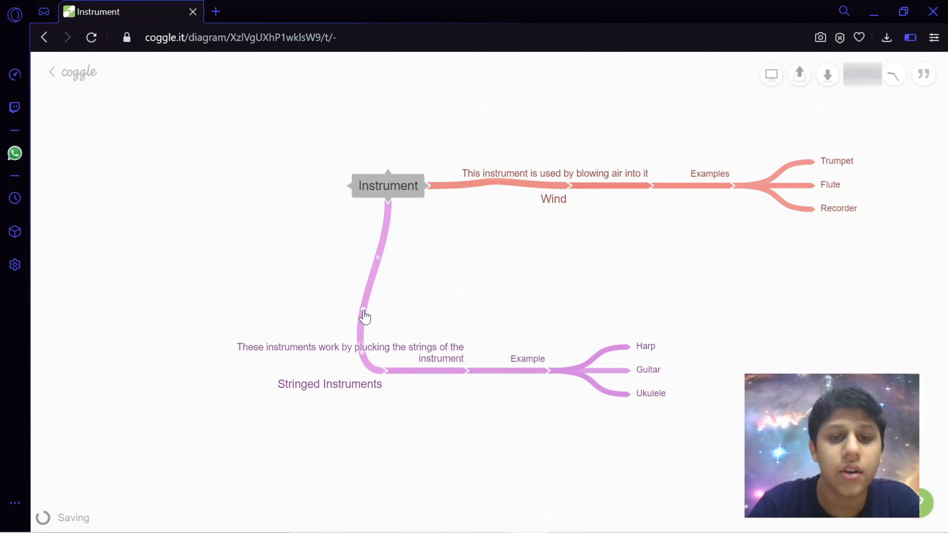
- Drag the Stringed Instruments connection's control point around, ending with the upgrade offer for more points
drag(364, 316, 333, 173)
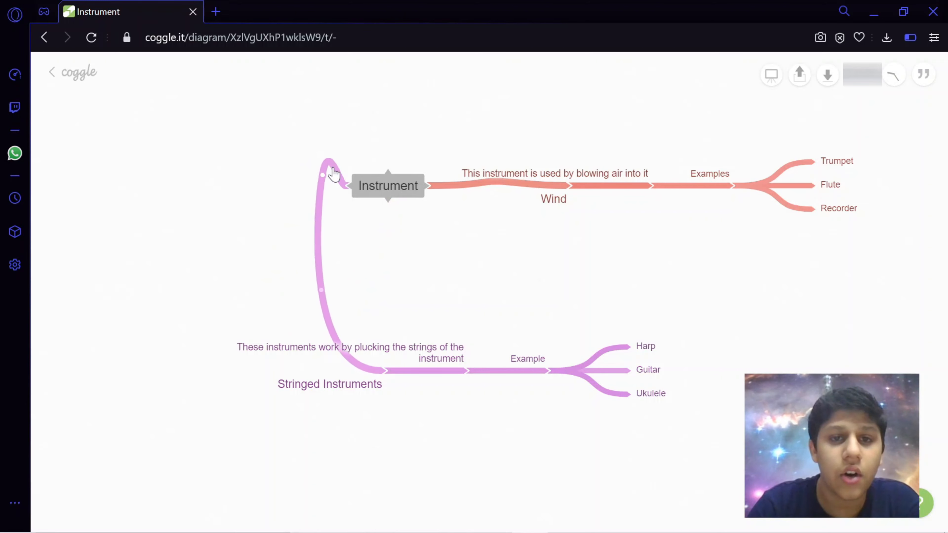
drag(329, 170, 396, 94)
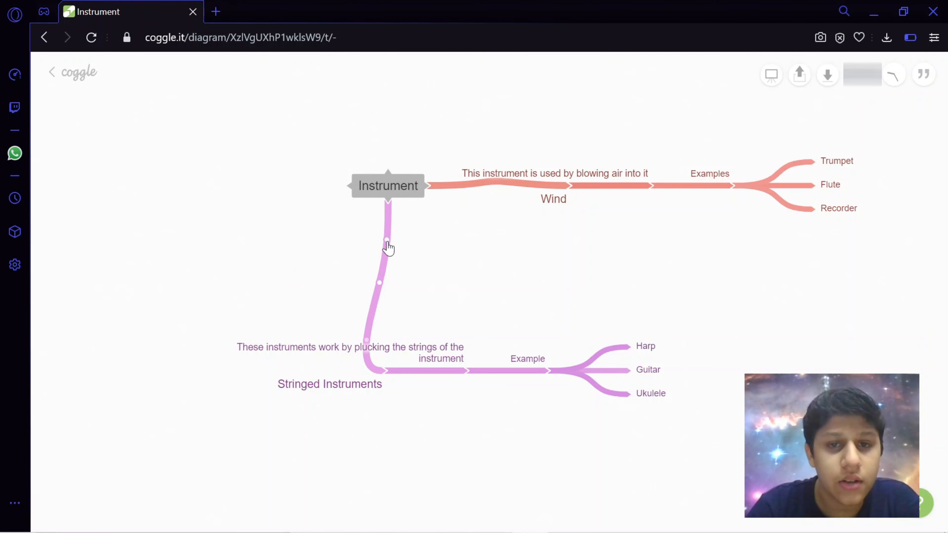
drag(387, 245, 163, 166)
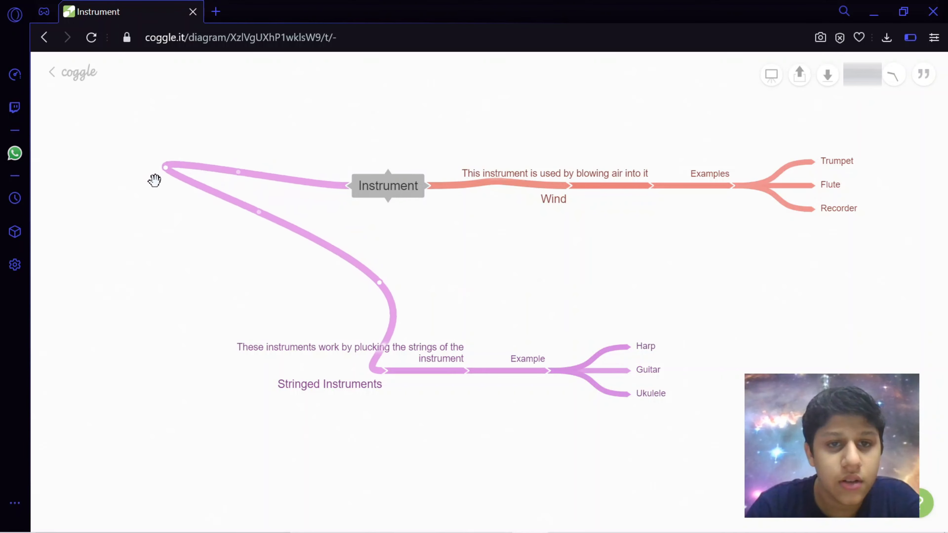
drag(154, 180, 443, 302)
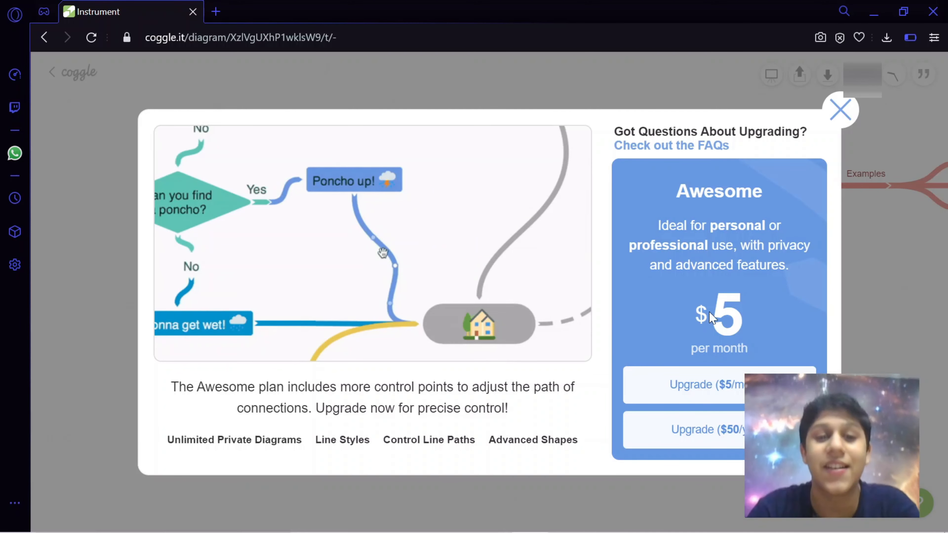
- Close the upgrade popup to return to the full Instrument mind map
drag(381, 253, 469, 201)
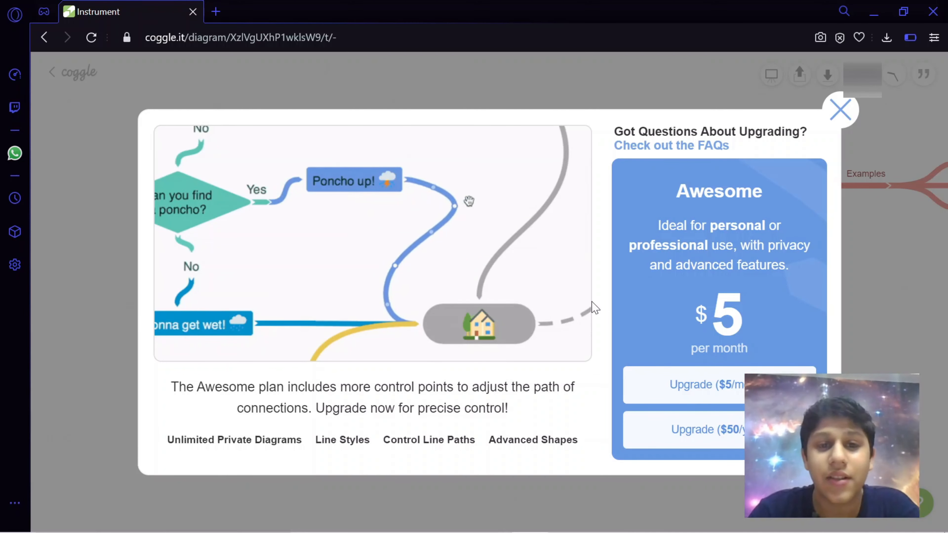
drag(469, 201, 478, 296)
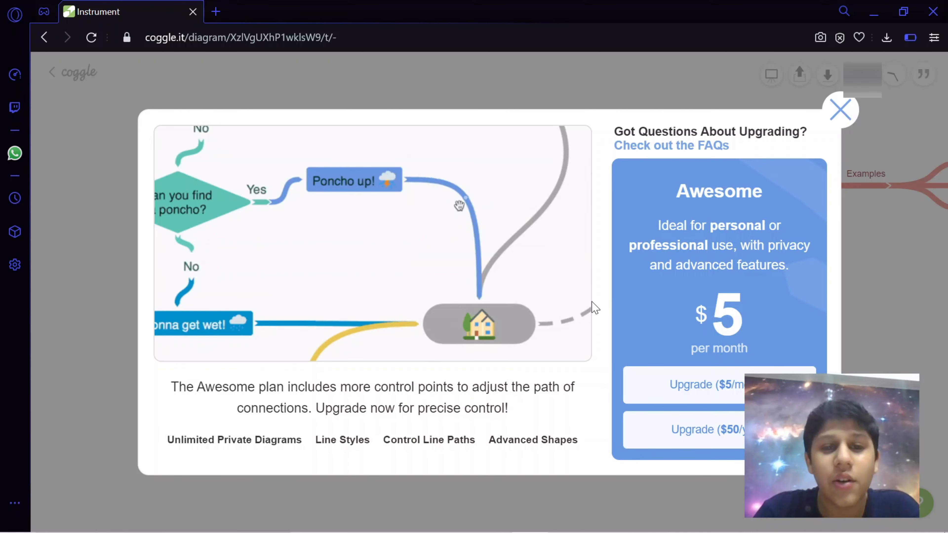
drag(460, 205, 383, 253)
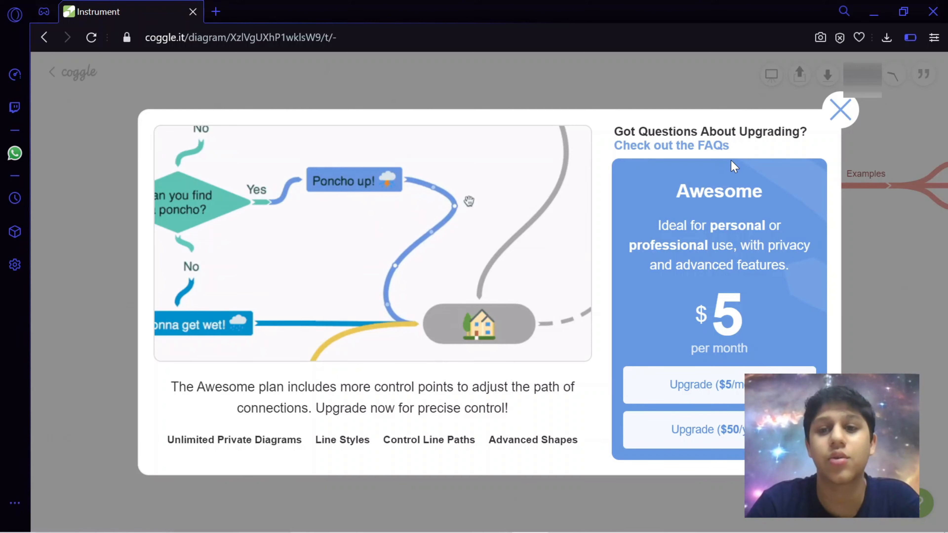
click(841, 109)
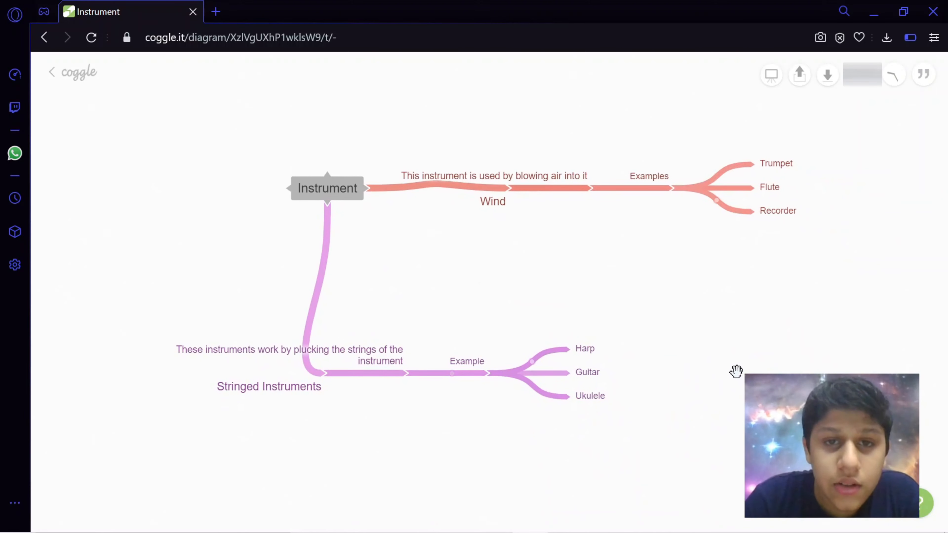
mouse_move(642, 329)
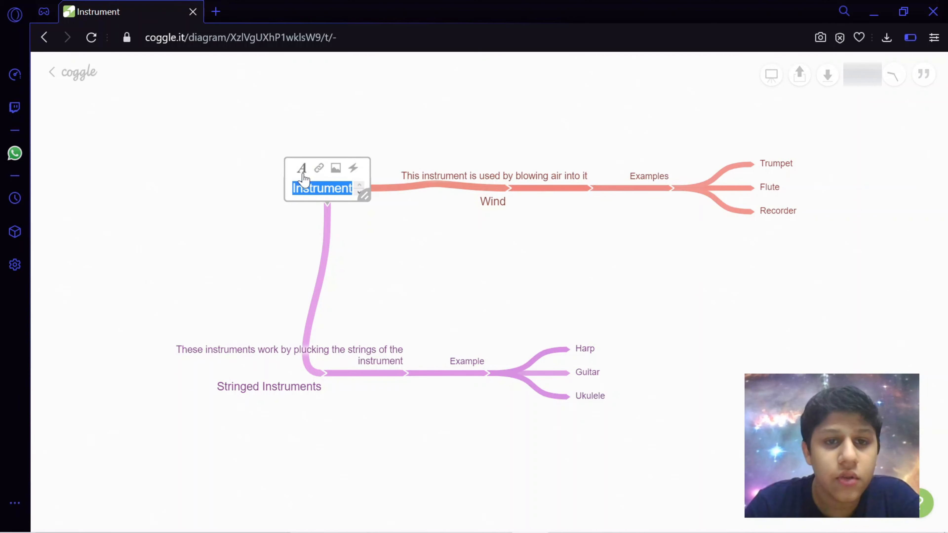
mouse_move(302, 168)
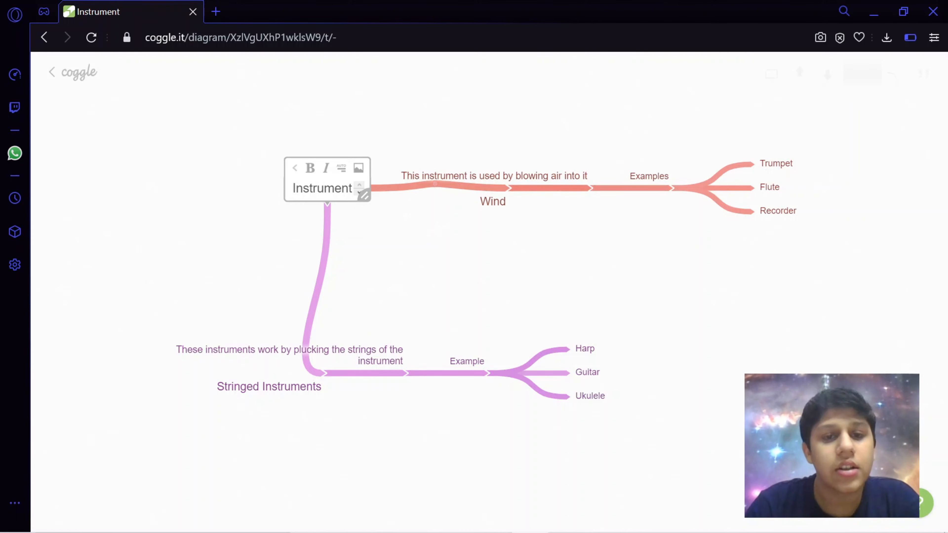
mouse_move(363, 196)
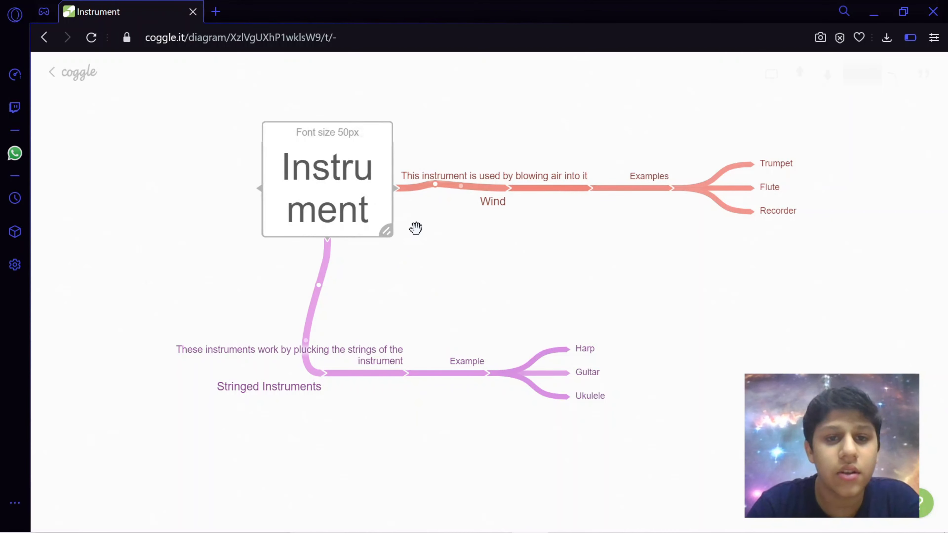
- Rename the central node to 'Instruments' with a larger, bold title
double_click(326, 181)
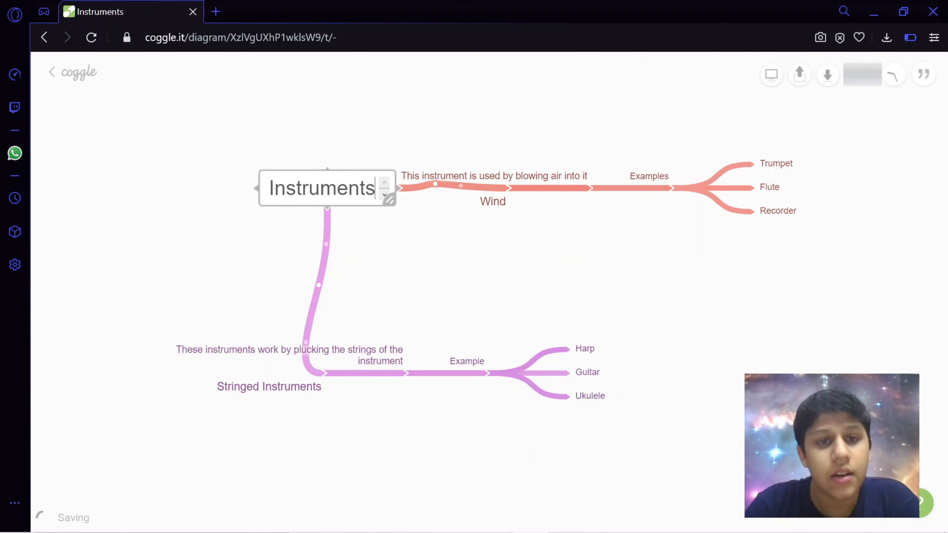
click(326, 188)
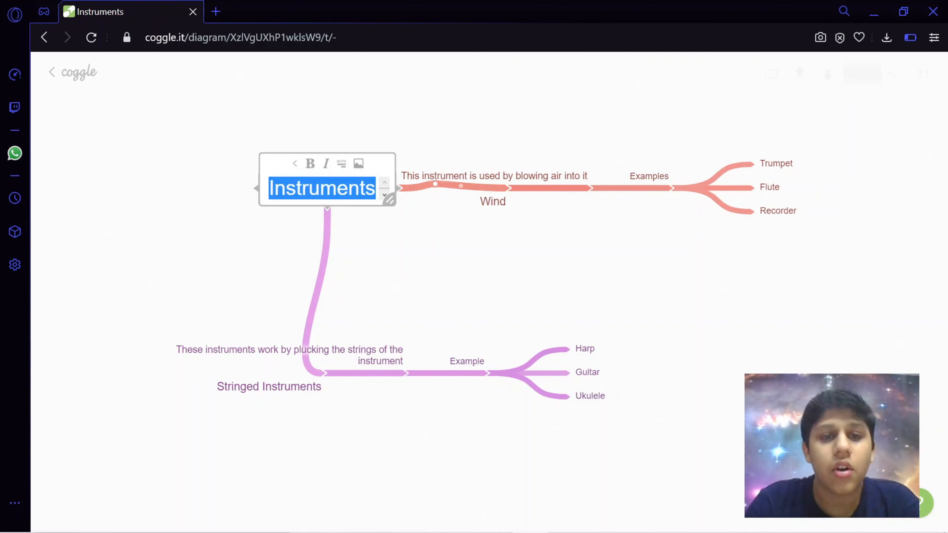
mouse_move(310, 163)
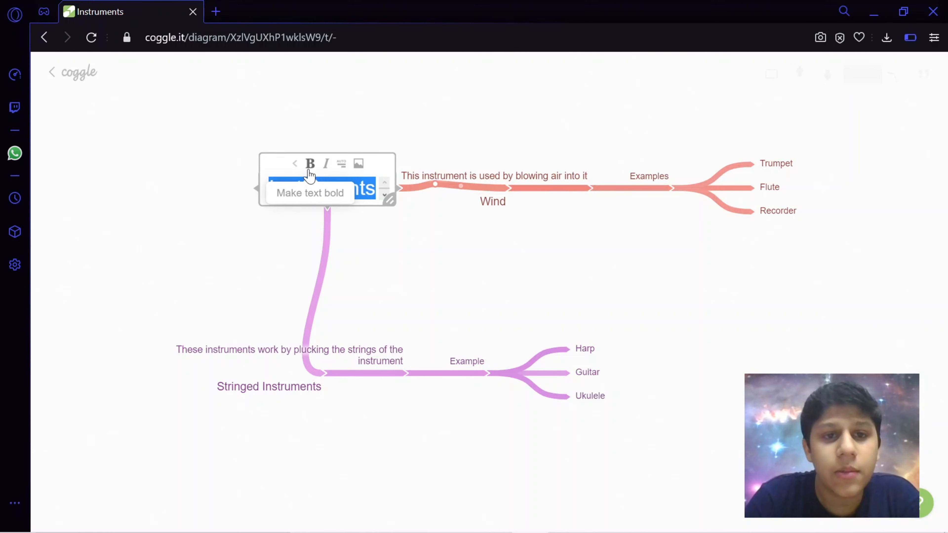
click(310, 164)
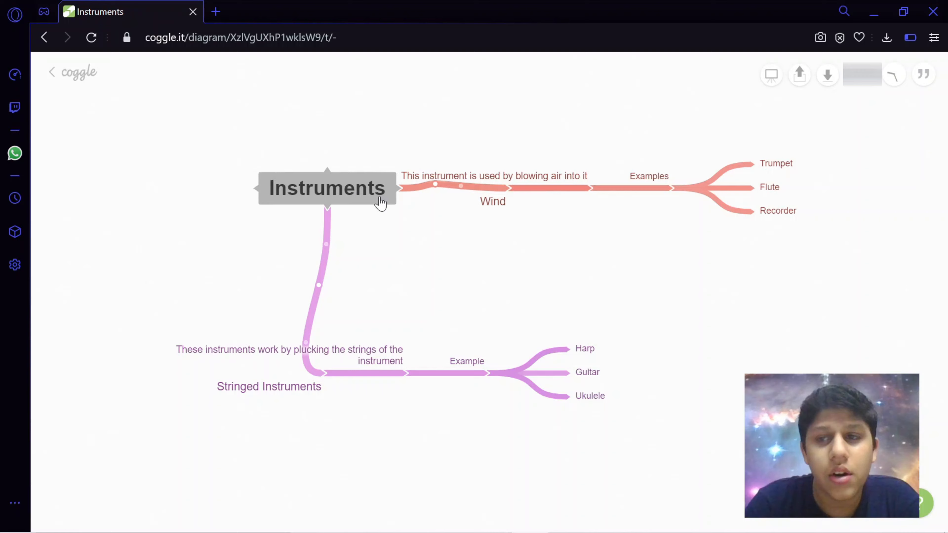
mouse_move(671, 261)
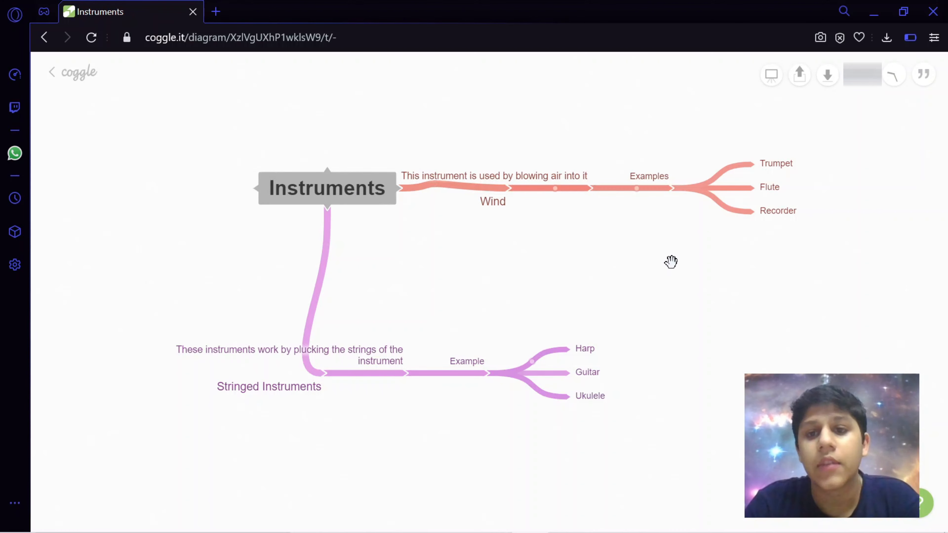
mouse_move(585, 330)
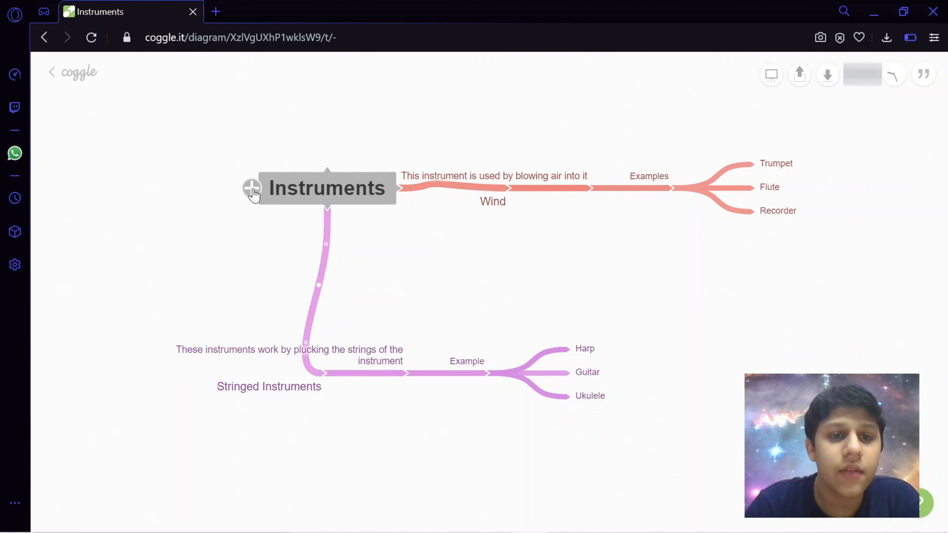
- Add an 'Inage' branch off the Guitar node
click(251, 188)
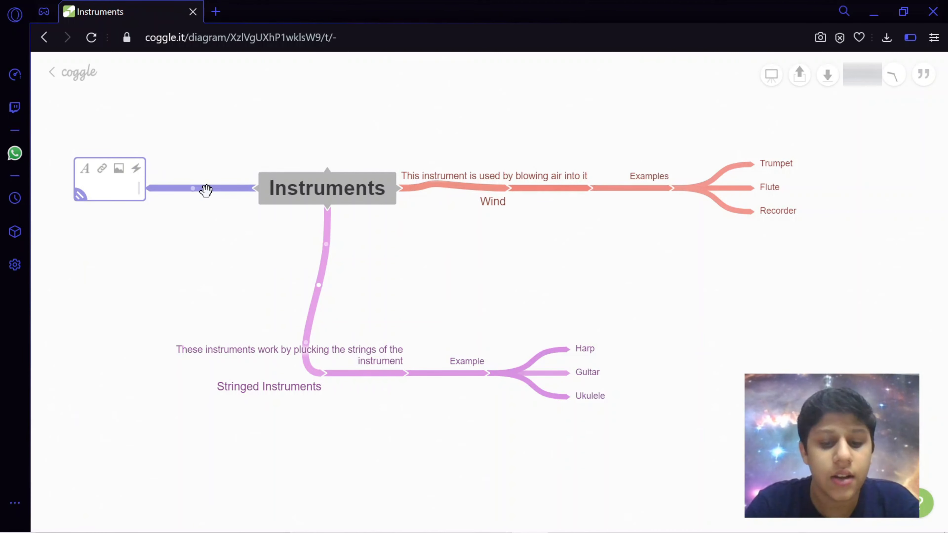
click(206, 191)
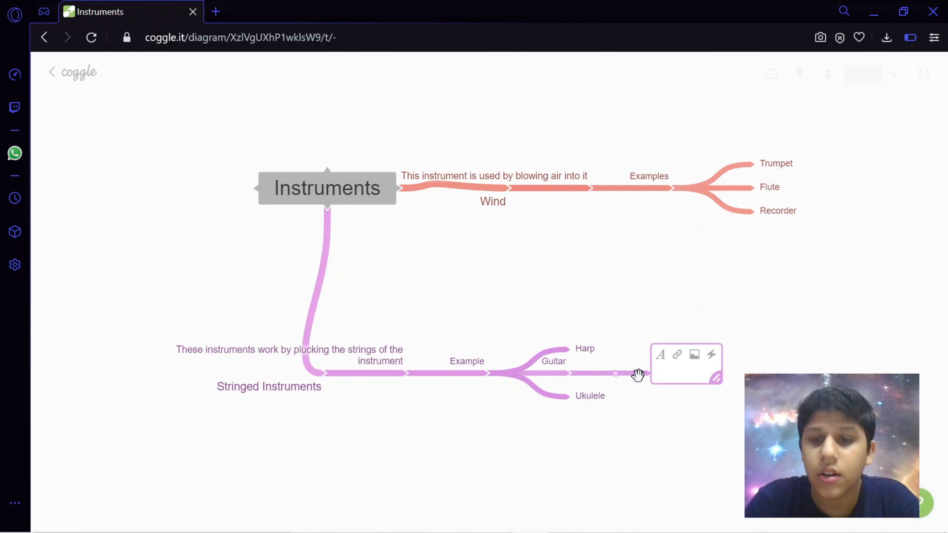
text(Inage)
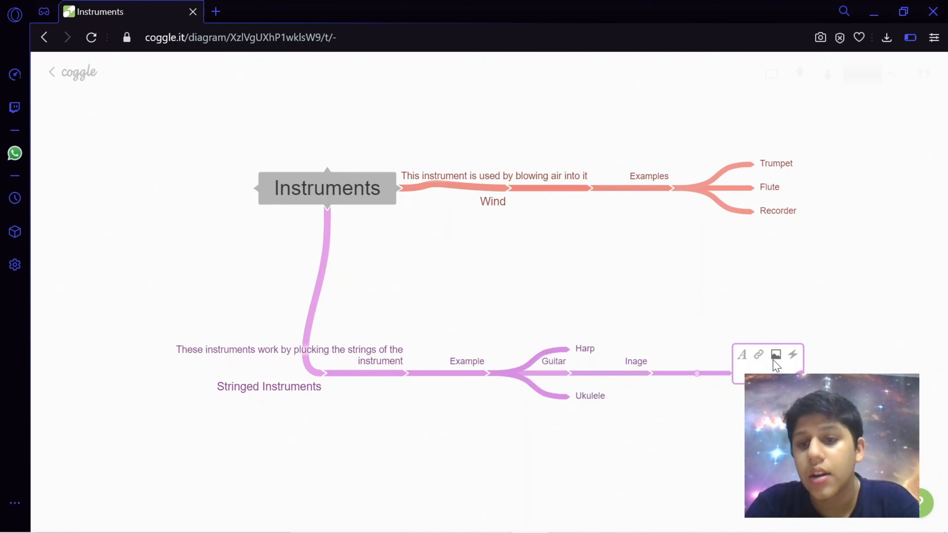
- Start inserting a picture into the new node, cancel the file dialog, and start a new browser tab
click(776, 355)
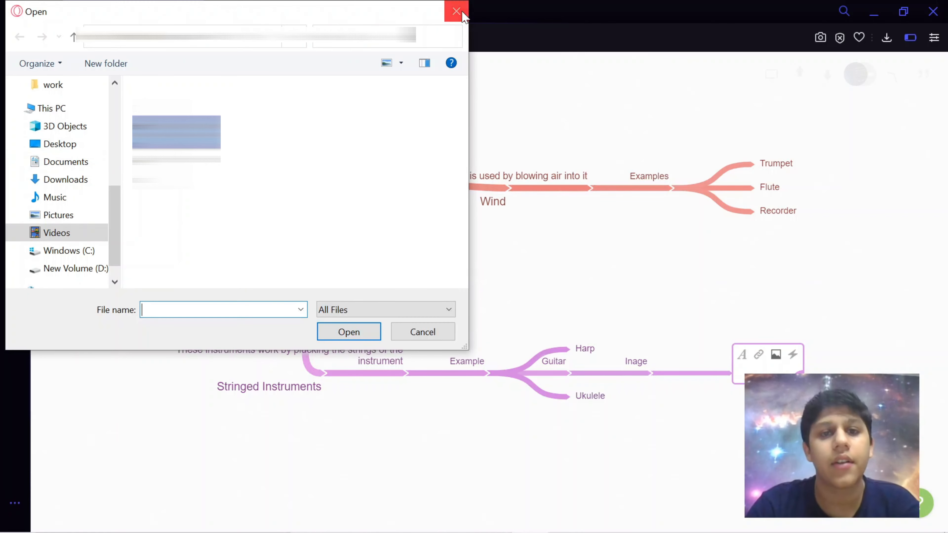
click(455, 11)
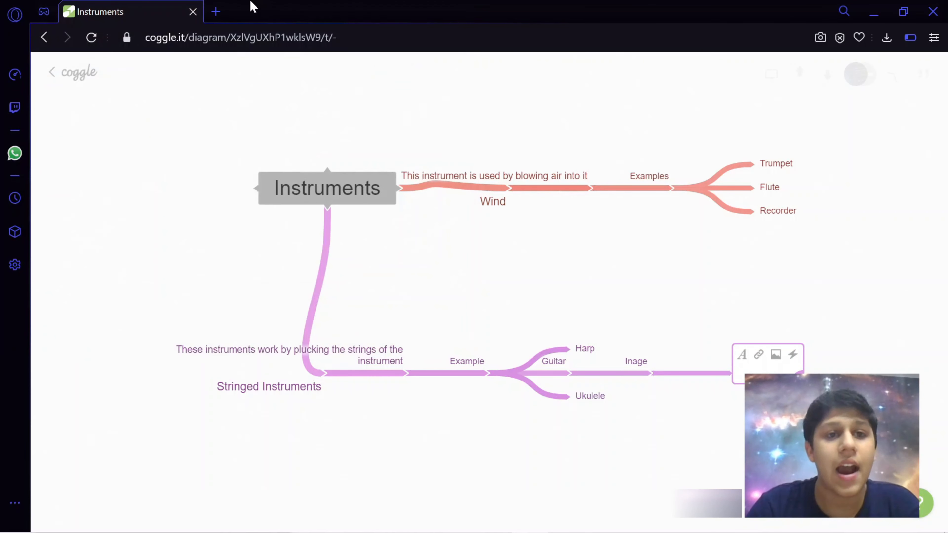
click(216, 11)
text(G)
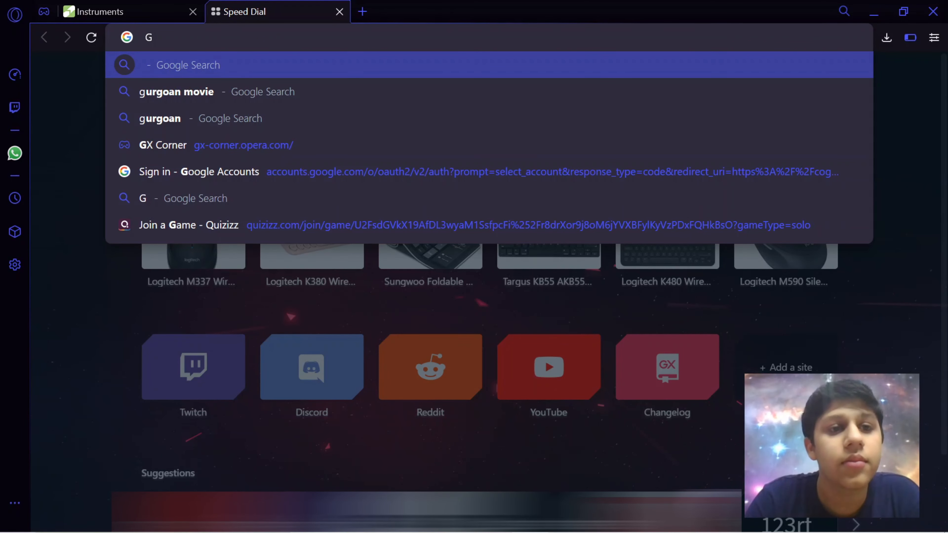
- Search Google for 'Guitar' and switch to image results
text(uitar)
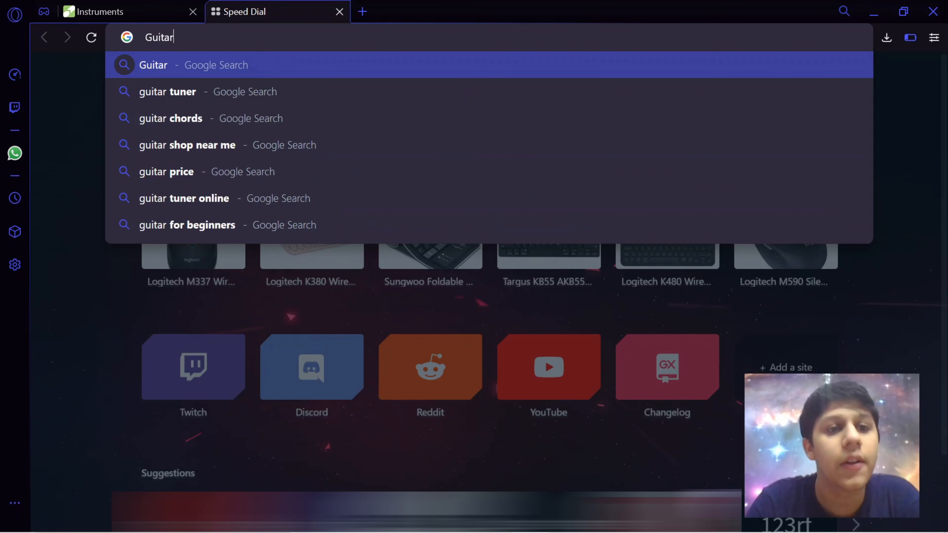
key(enter)
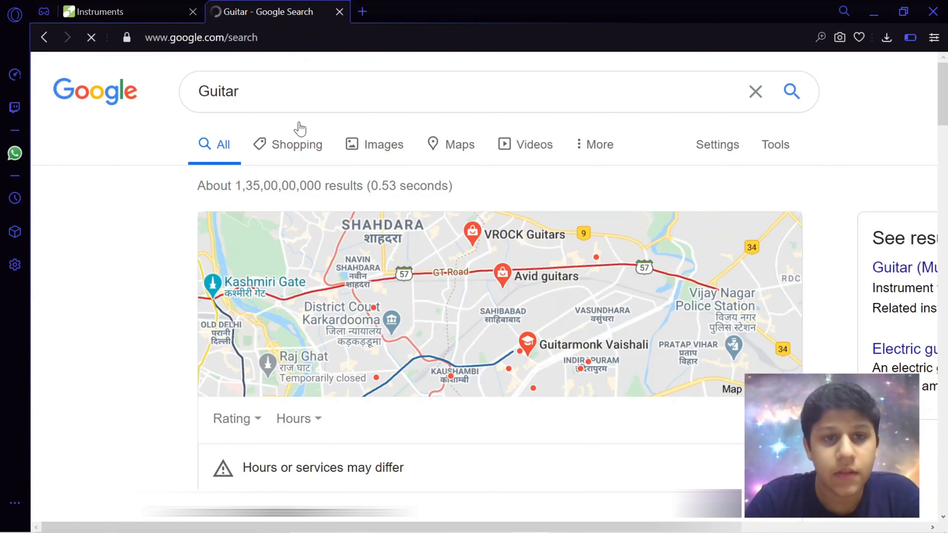
click(383, 143)
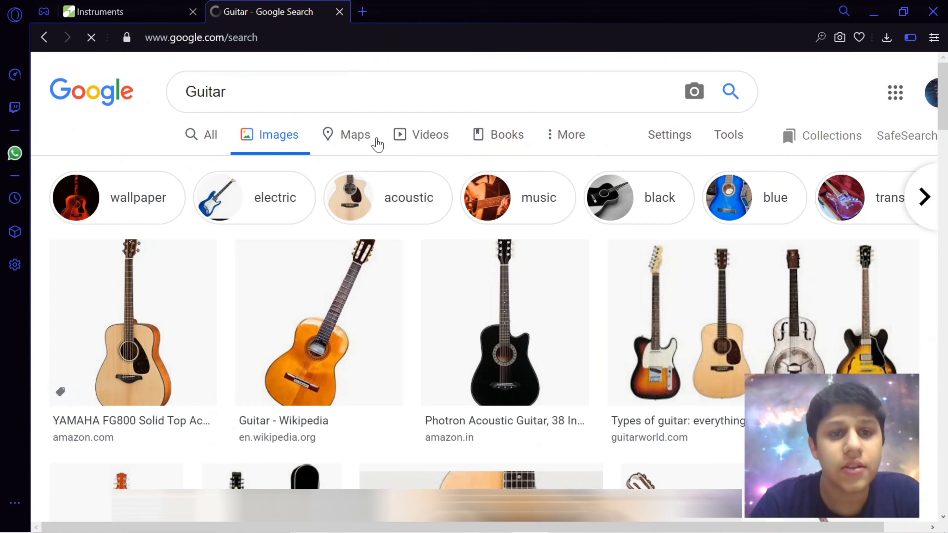
- Preview guitar images and bring up copy options on the black electric guitar
click(318, 323)
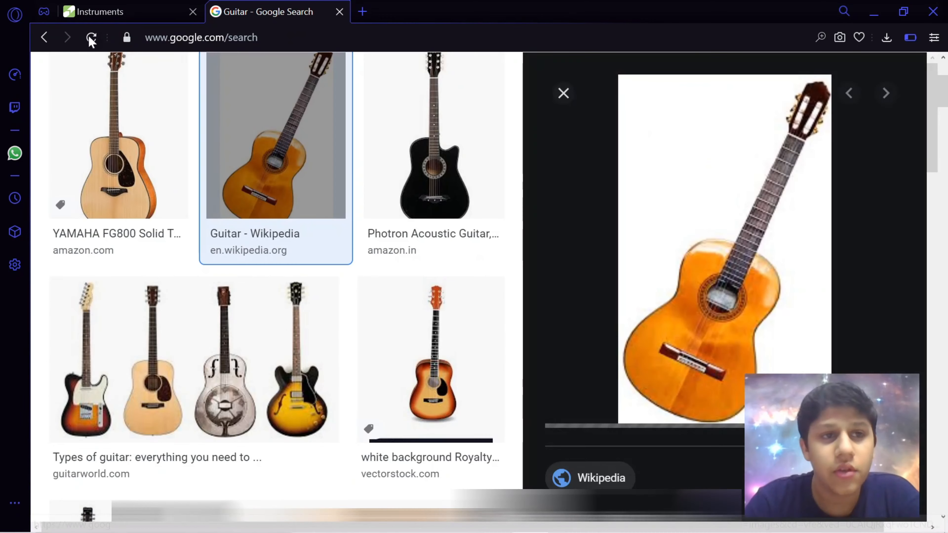
click(563, 94)
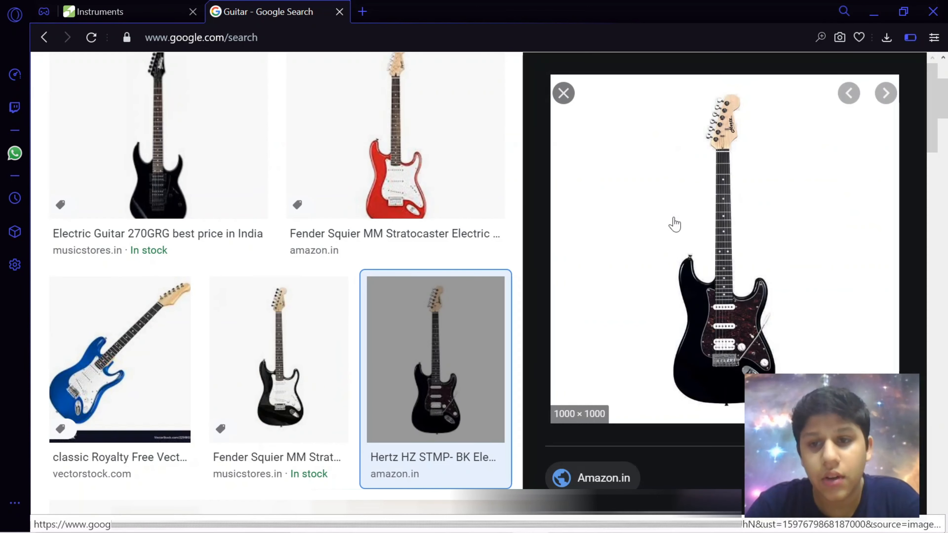
right_click(675, 224)
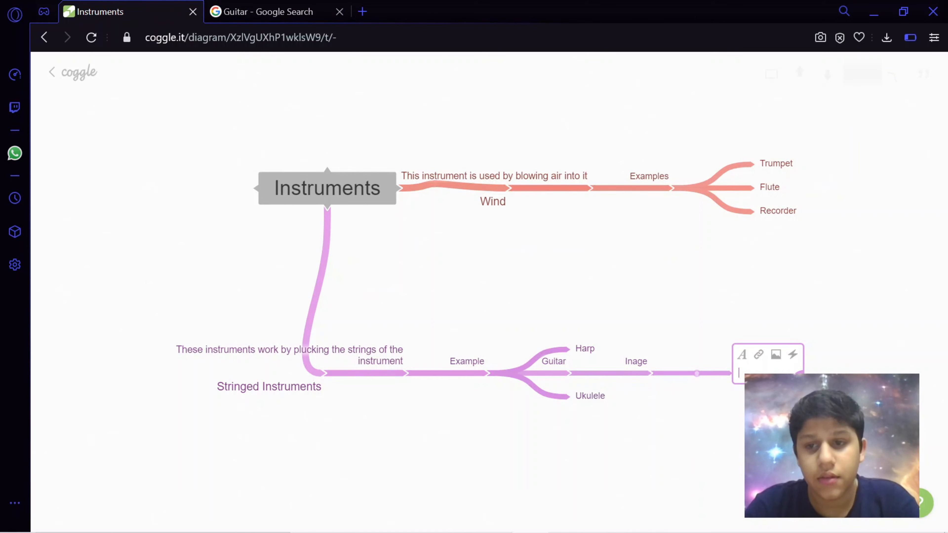
- Paste the black electric guitar picture into the empty node ending the Inage branch
click(775, 355)
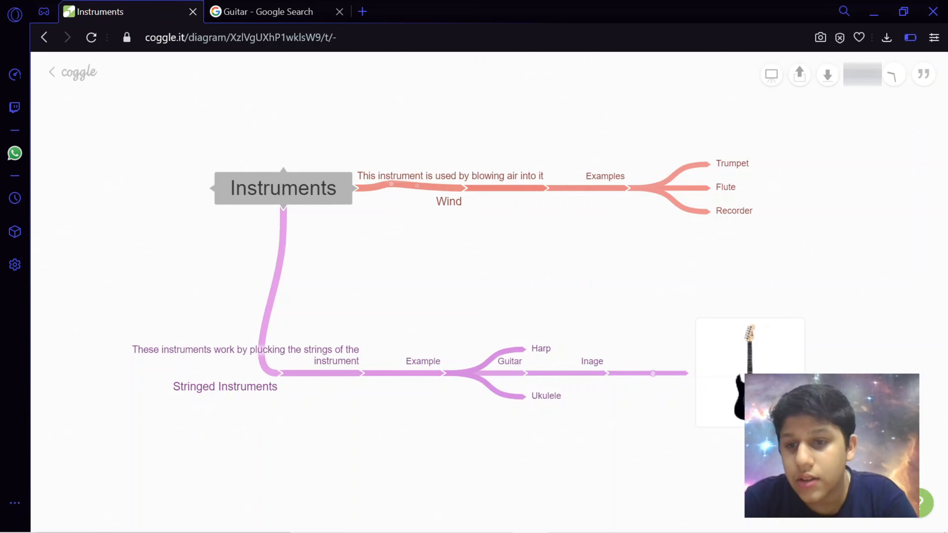
mouse_move(844, 189)
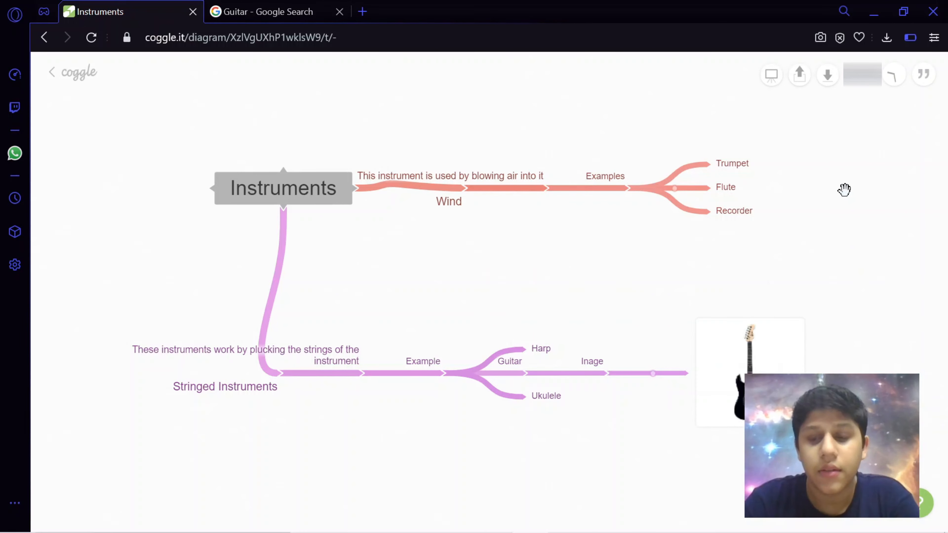